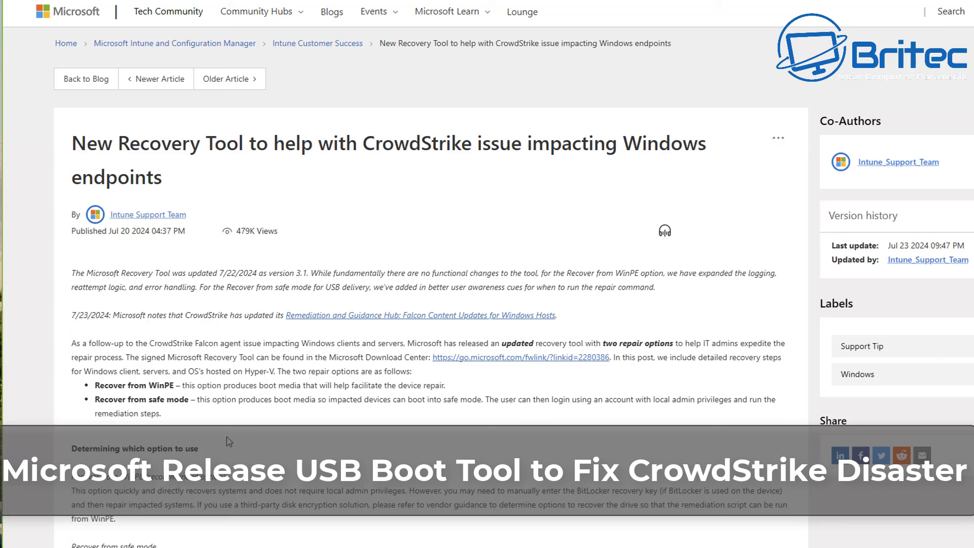
mouse_move(210, 452)
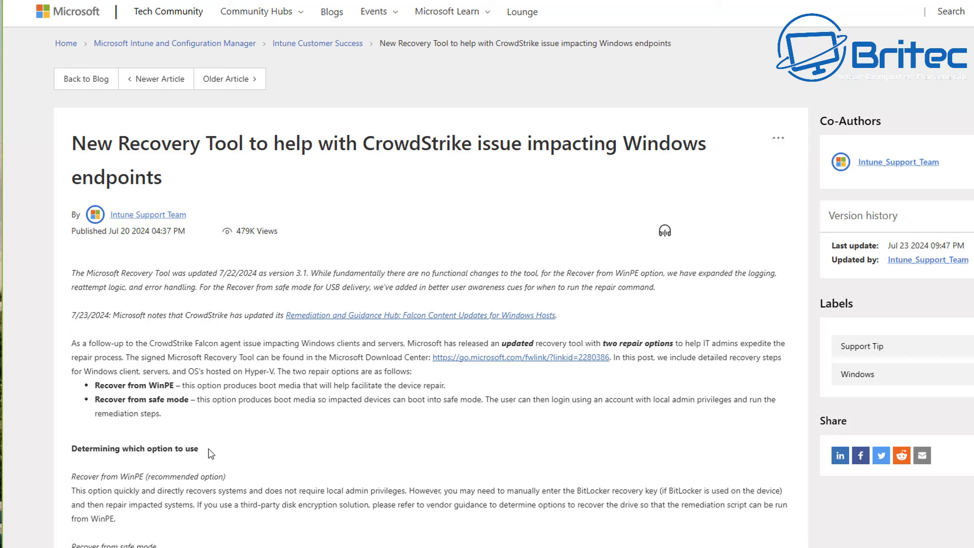
mouse_move(208, 454)
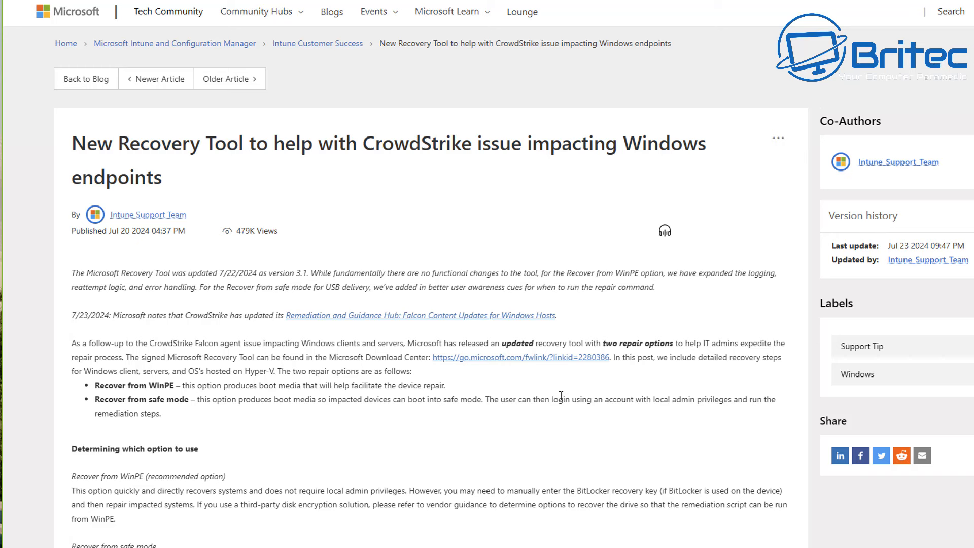
mouse_move(383, 369)
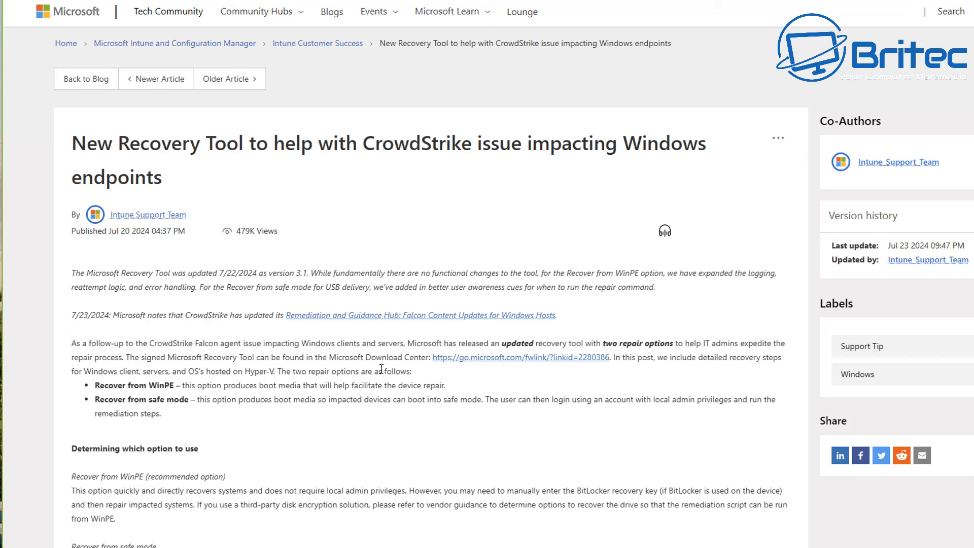
mouse_move(449, 367)
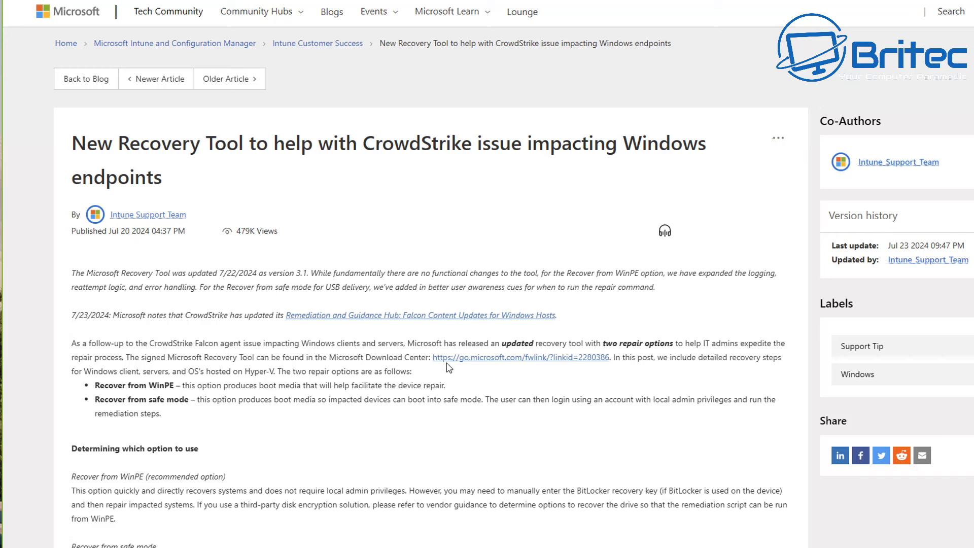
Step: Download the Microsoft Recovery Tool from the article's Download Center link
click(521, 357)
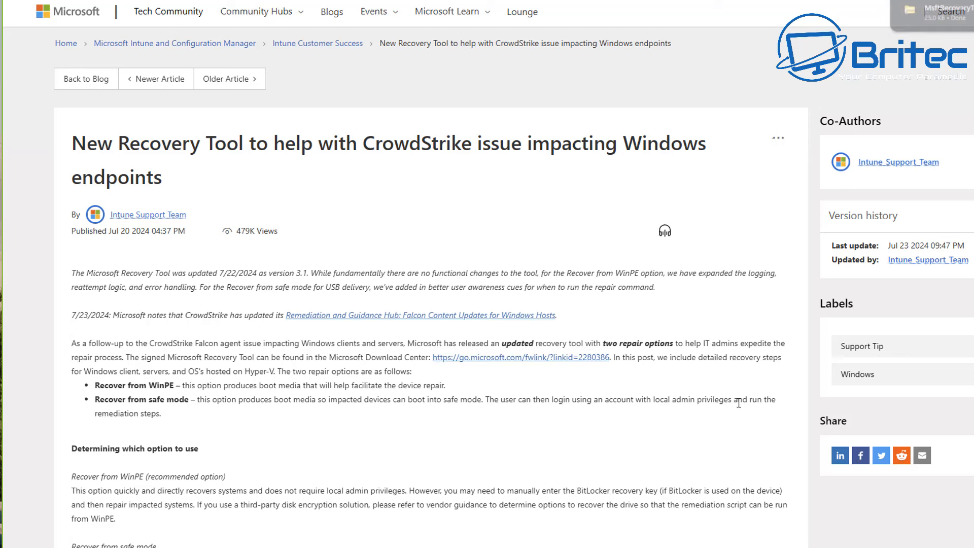
scroll(down, 3)
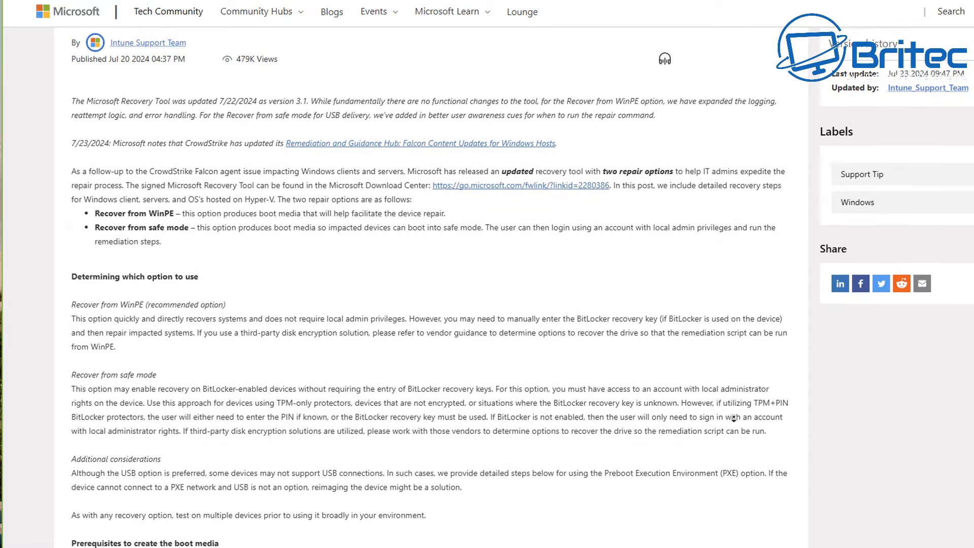
scroll(down, 3)
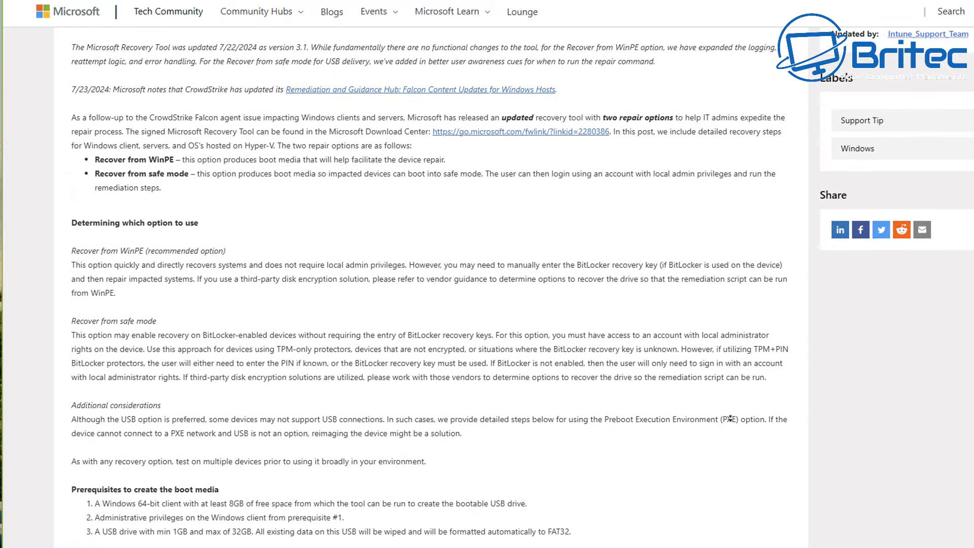
scroll(down, 3)
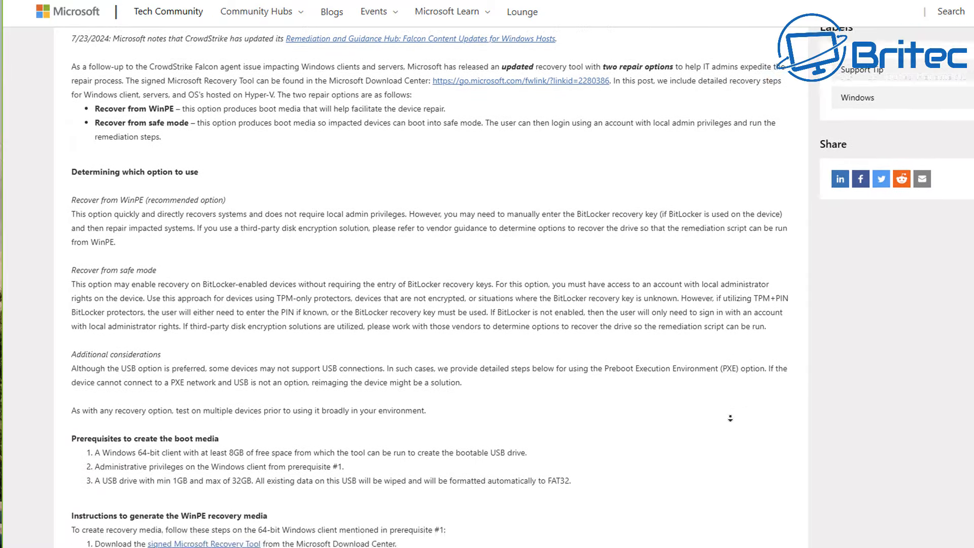
scroll(down, 3)
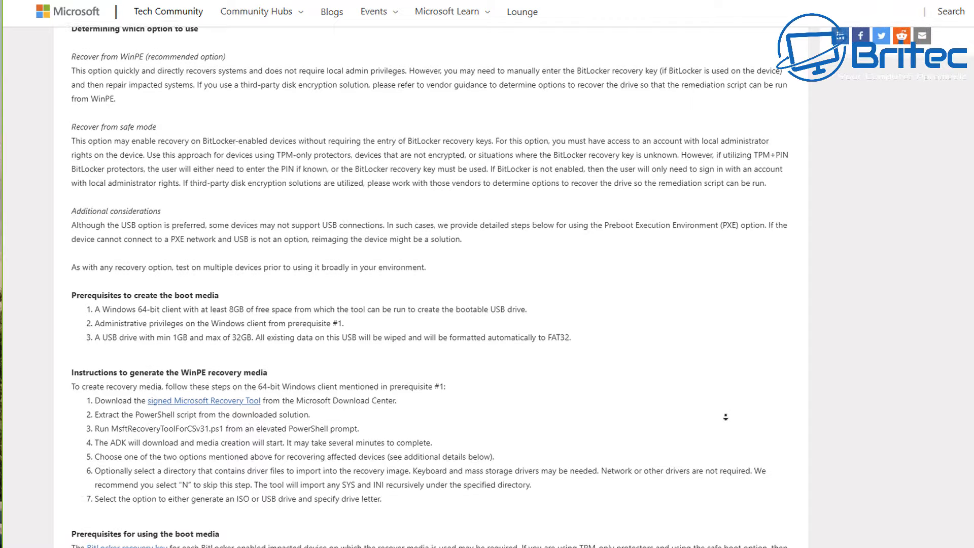
scroll(down, 3)
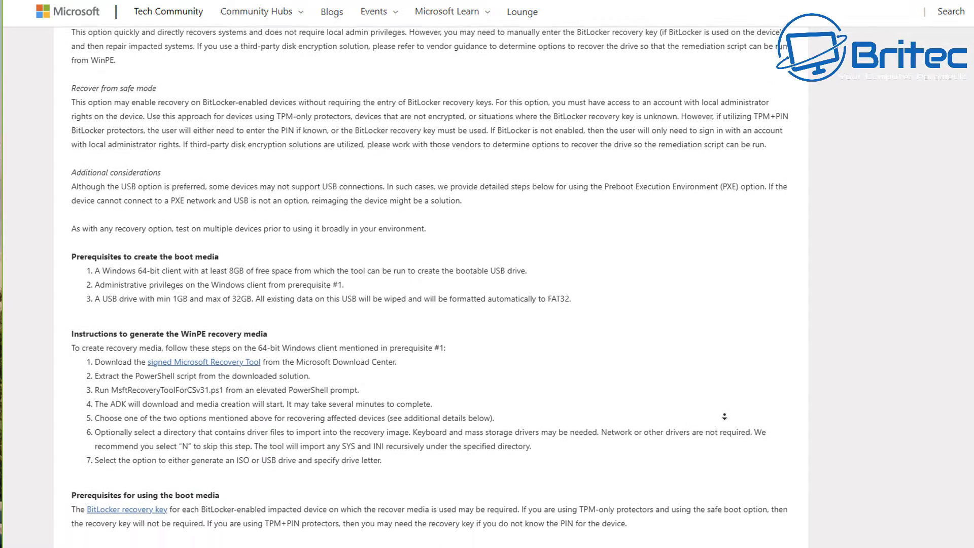
scroll(down, 3)
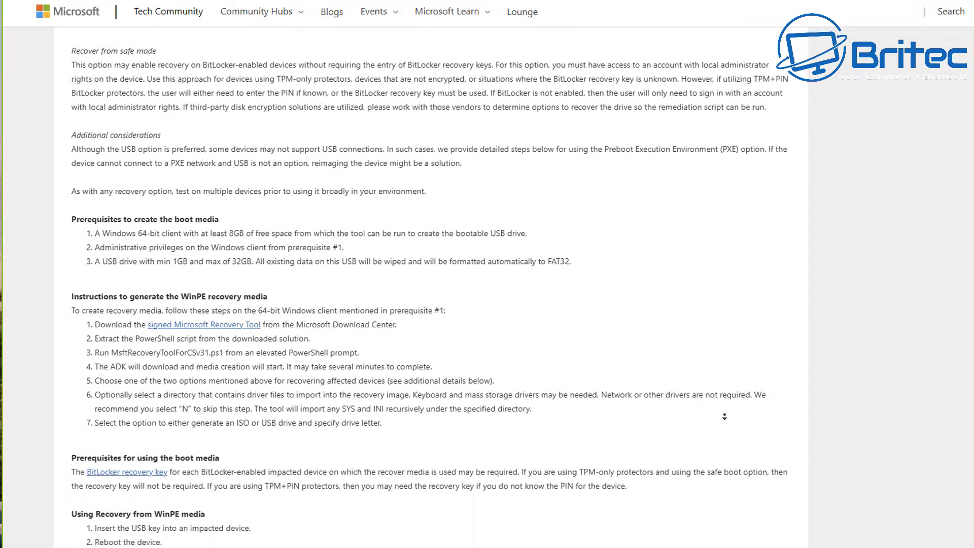
scroll(down, 3)
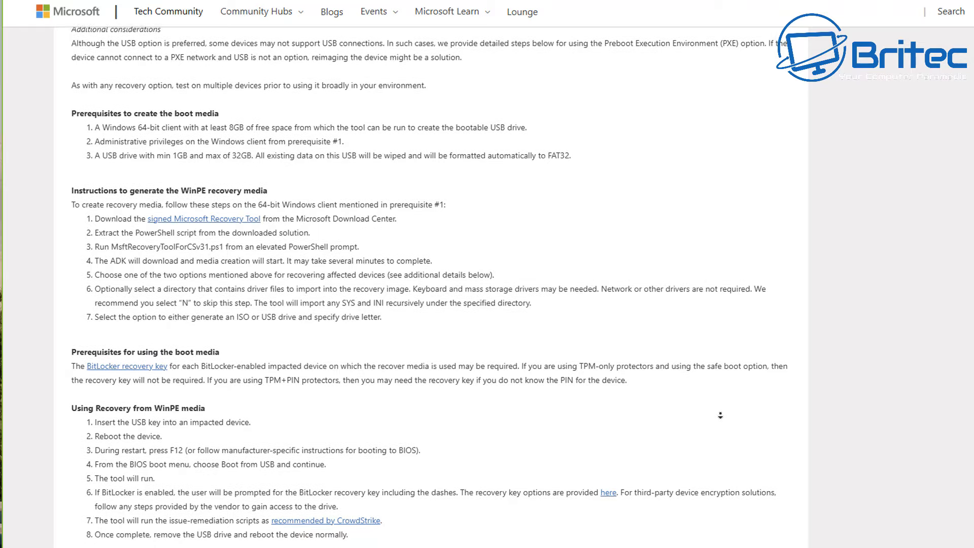
scroll(down, 3)
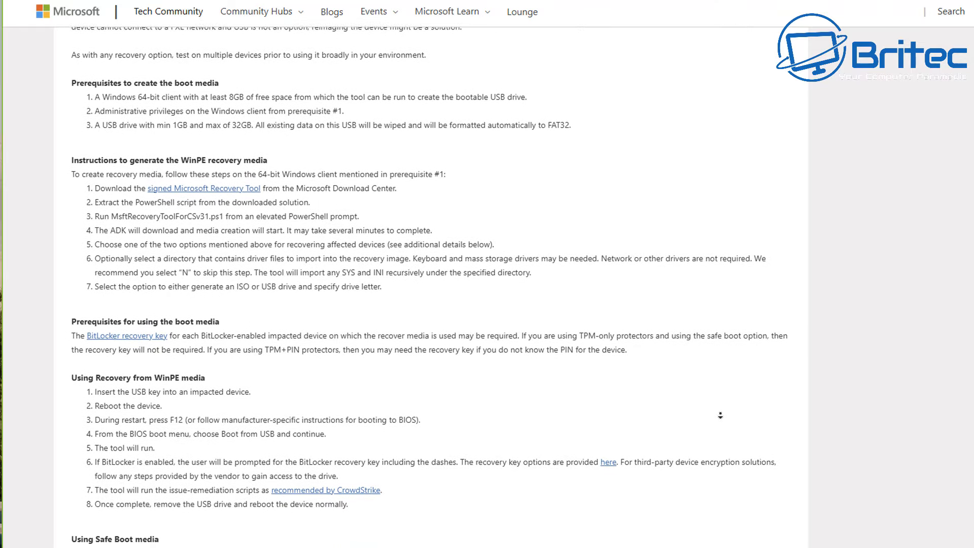
scroll(down, 3)
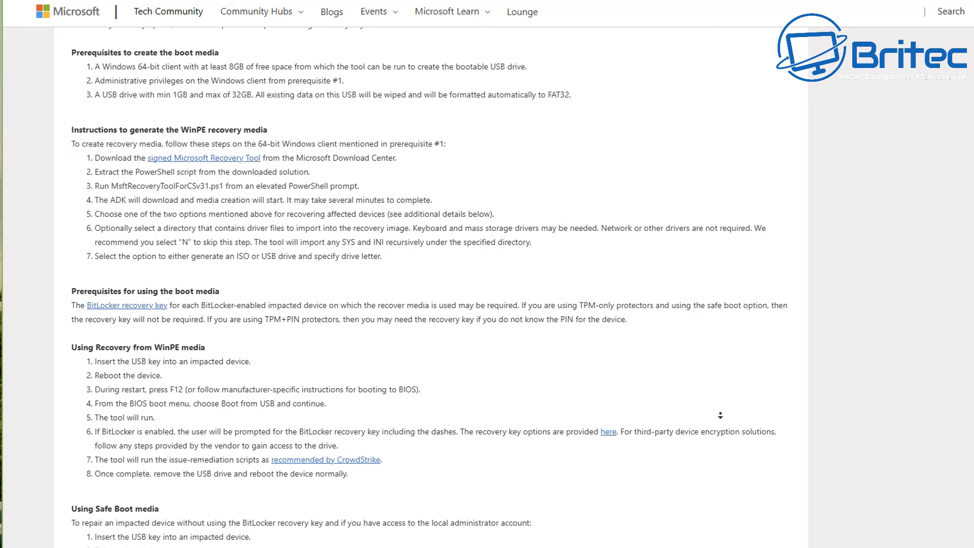
scroll(down, 3)
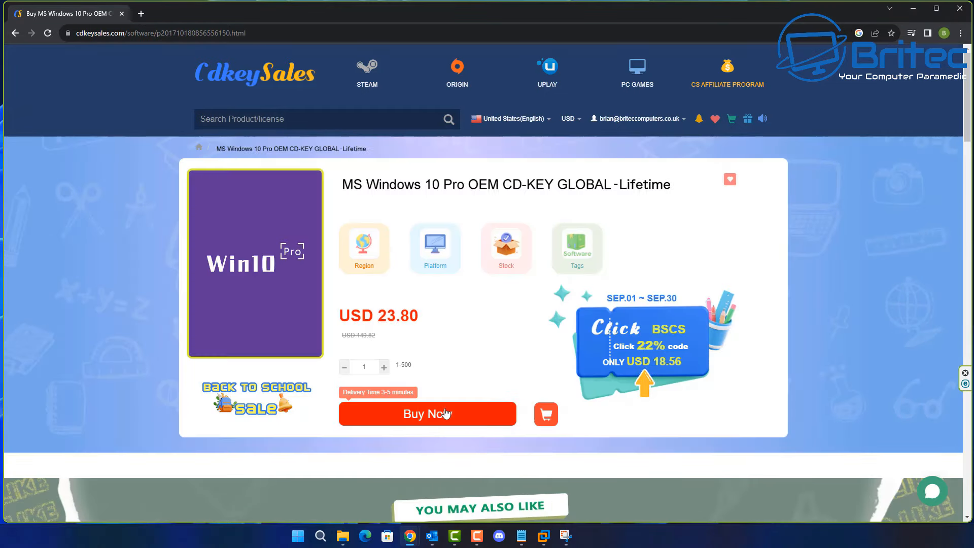
Step: Start buying the Windows 10 Pro key and apply promotion code BR09 at checkout
click(441, 414)
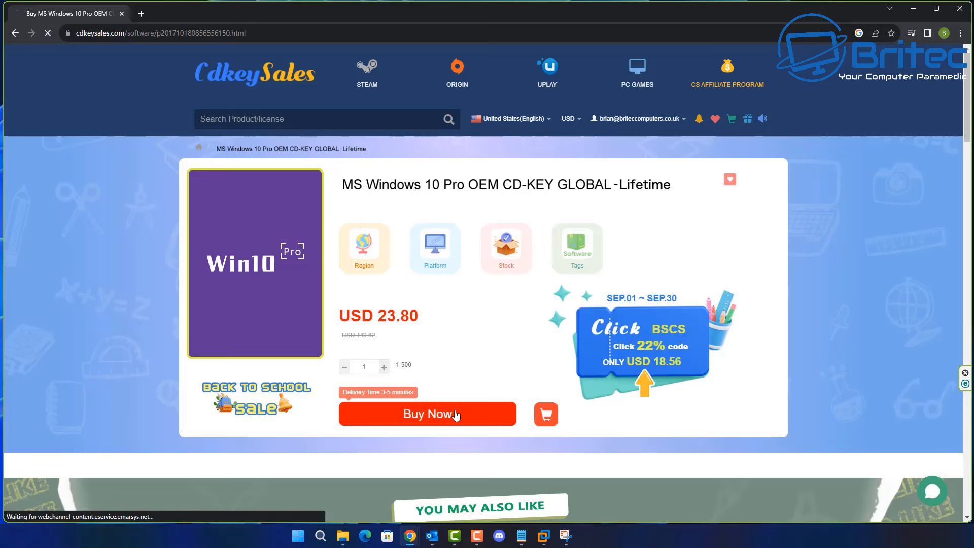
click(427, 414)
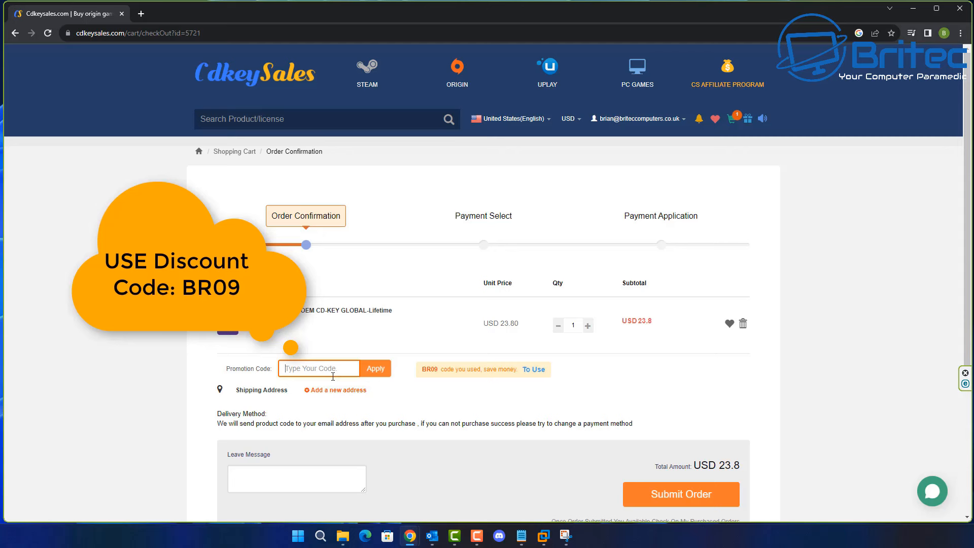
text(BR09)
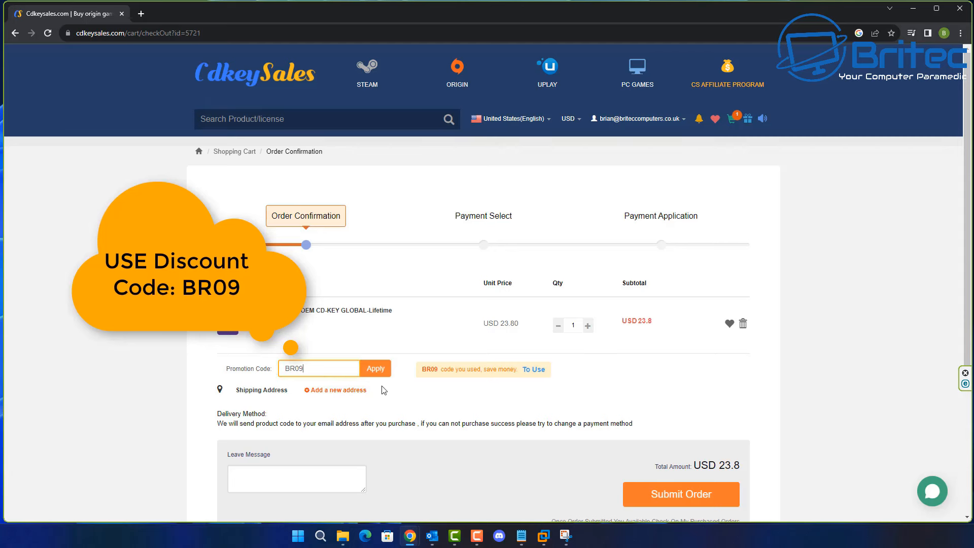
click(376, 368)
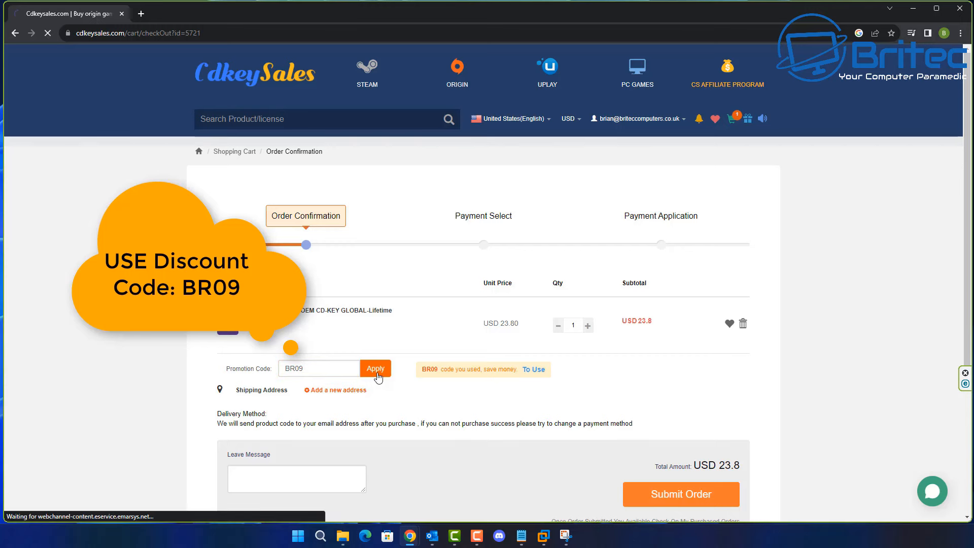
click(376, 368)
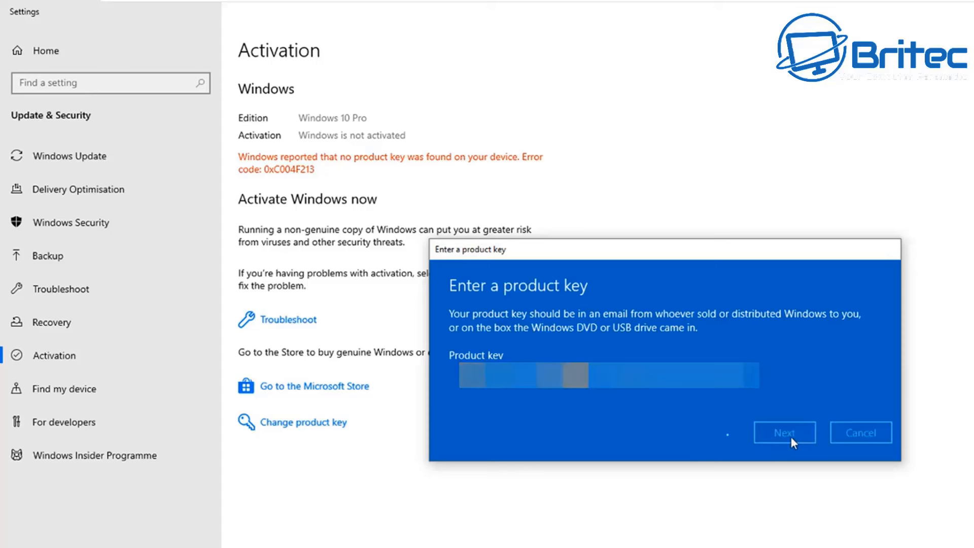
Step: Submit the entered product key and activate Windows 10 Pro
click(783, 432)
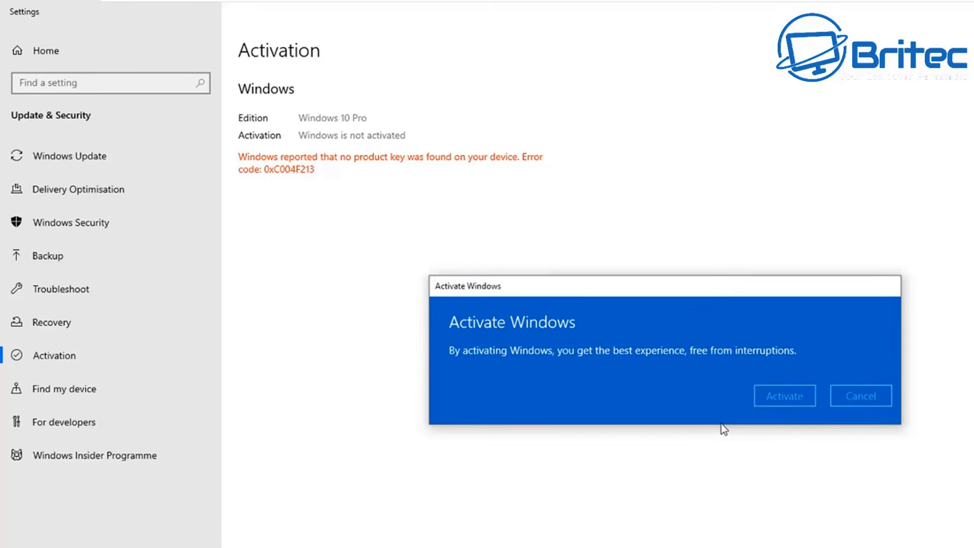
click(785, 395)
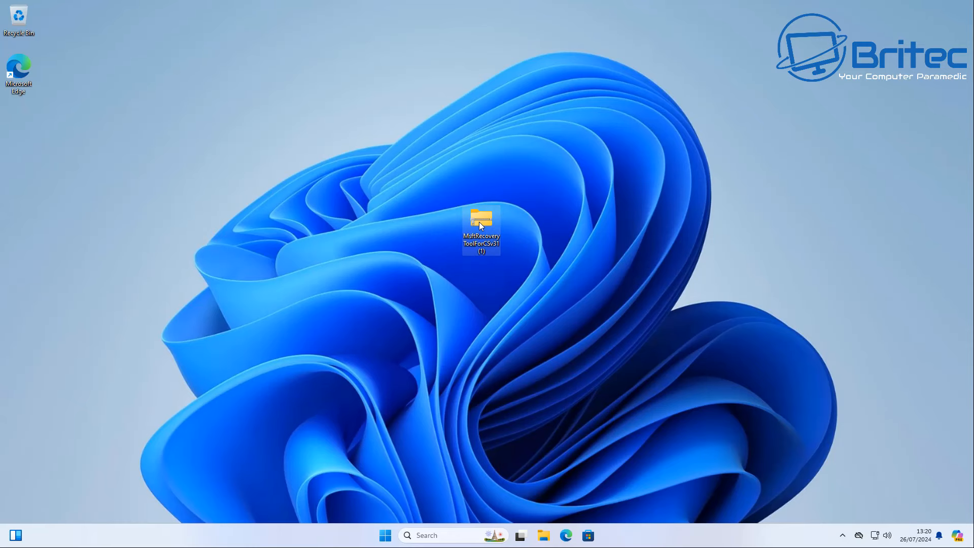
Step: Extract the recovery tool zip to the desktop and list the folder's five files
right_click(480, 225)
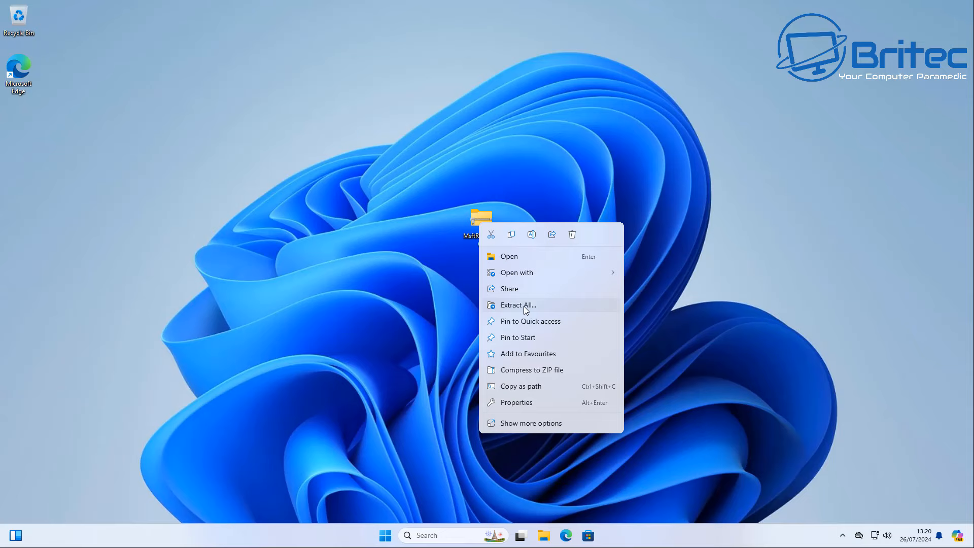
click(517, 304)
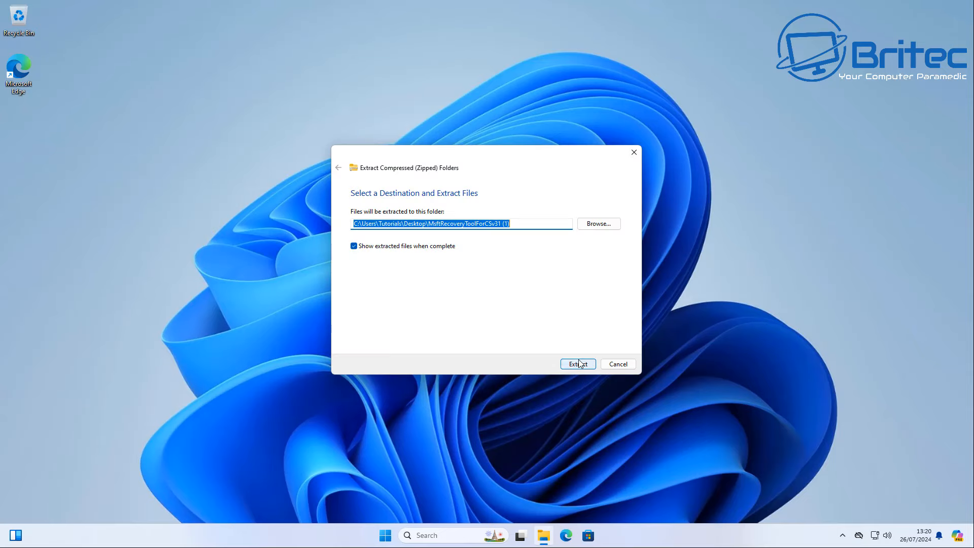
click(577, 363)
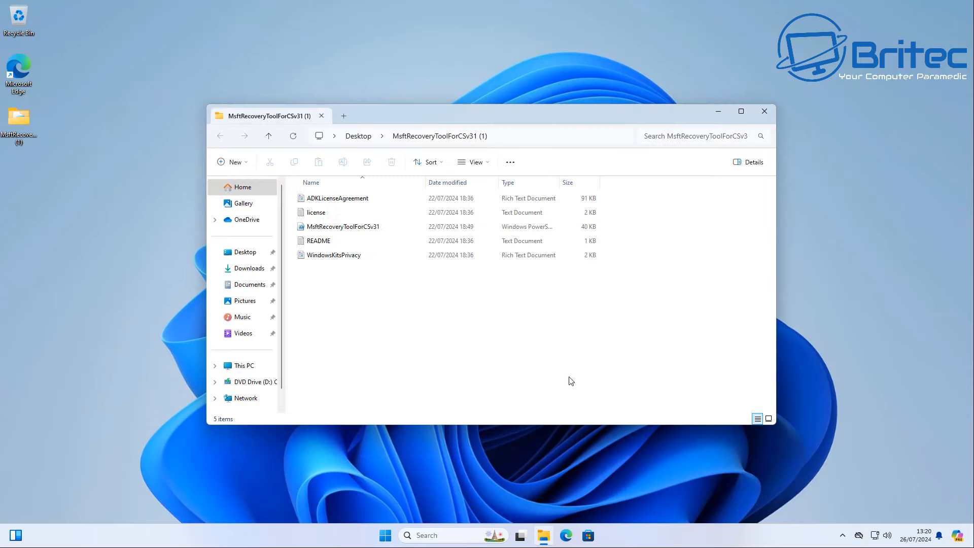
mouse_move(530, 446)
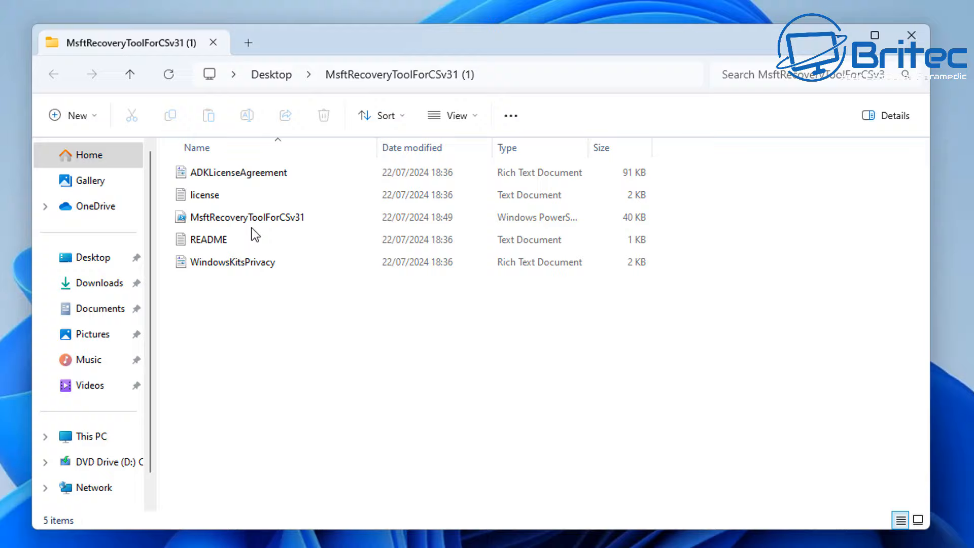
double_click(208, 239)
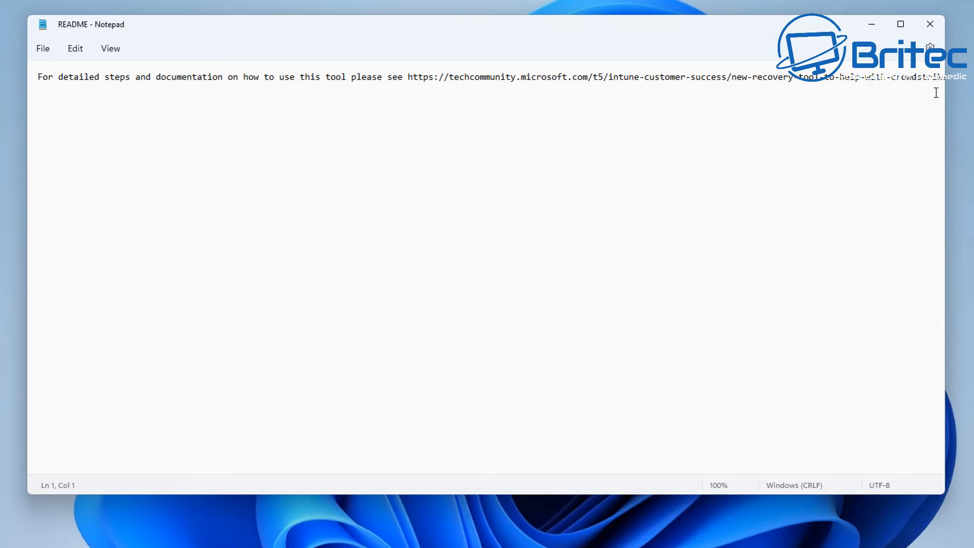
mouse_move(948, 22)
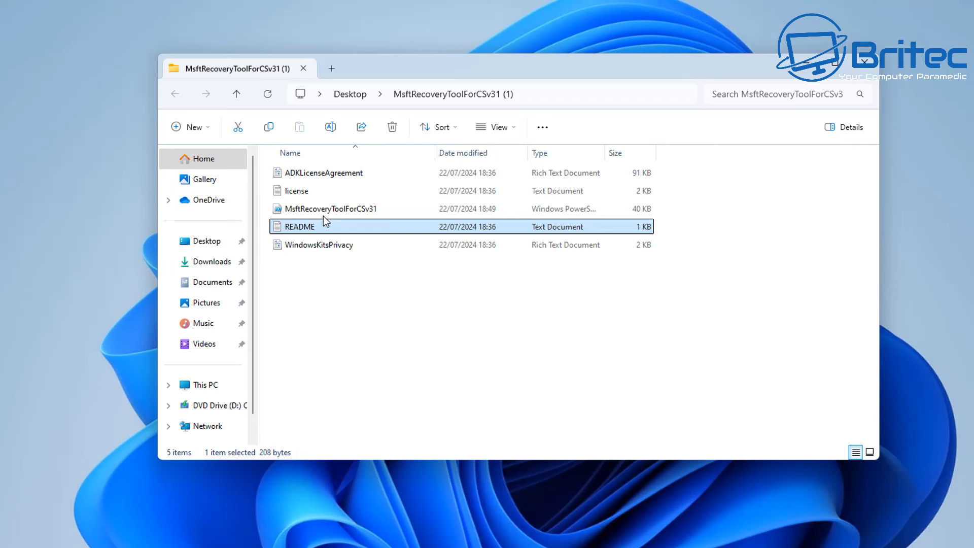
click(326, 209)
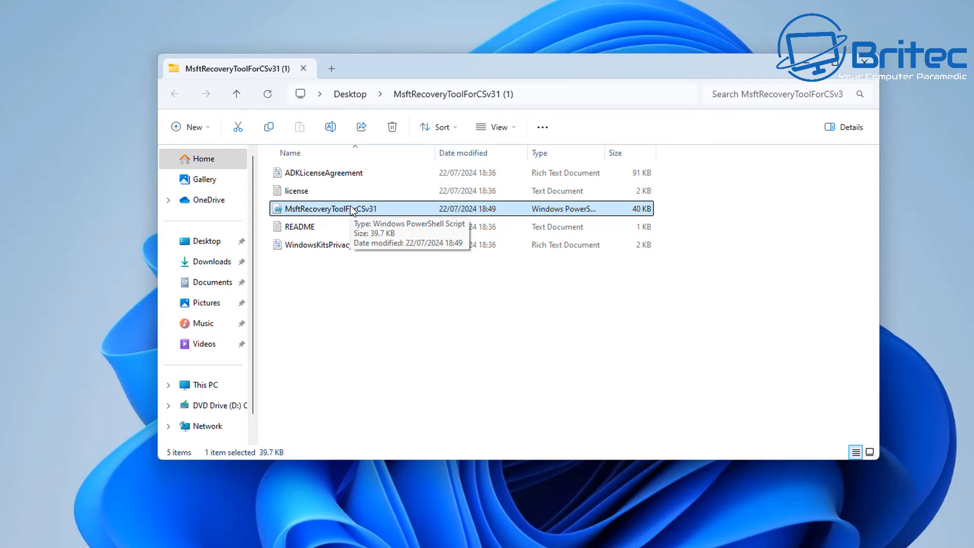
Step: Read through MsftRecoveryToolForCSv31.ps1 in Notepad, covering its ADK and WinPE add-on installs
double_click(338, 208)
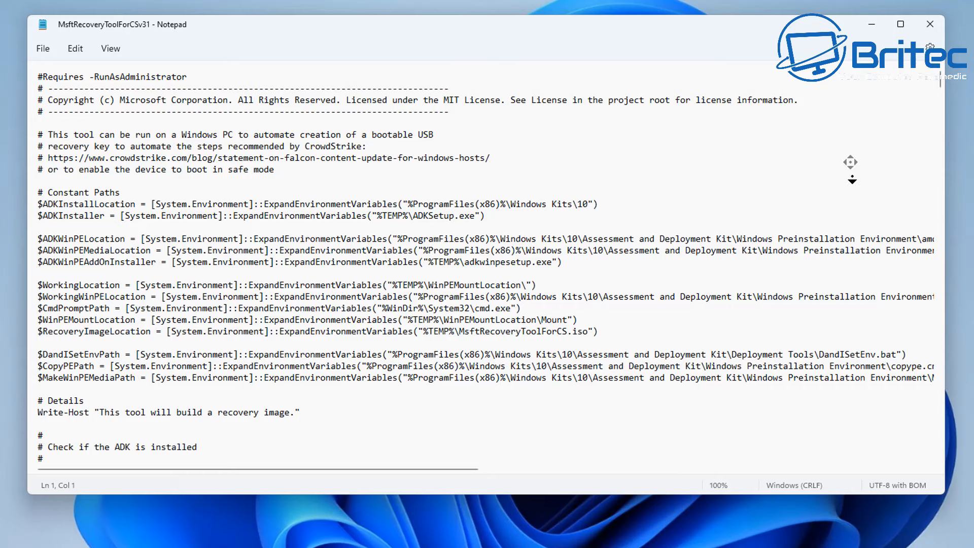
scroll(down, 3)
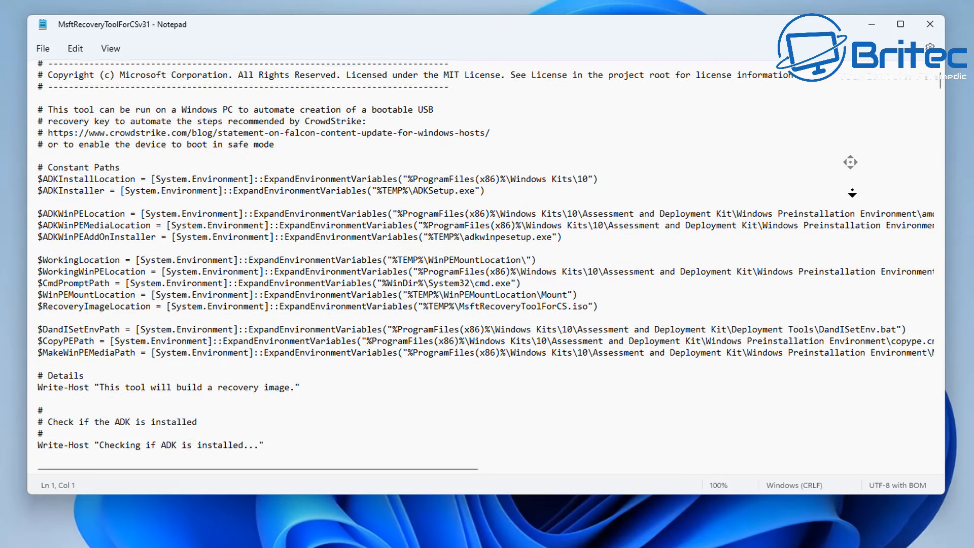
scroll(down, 3)
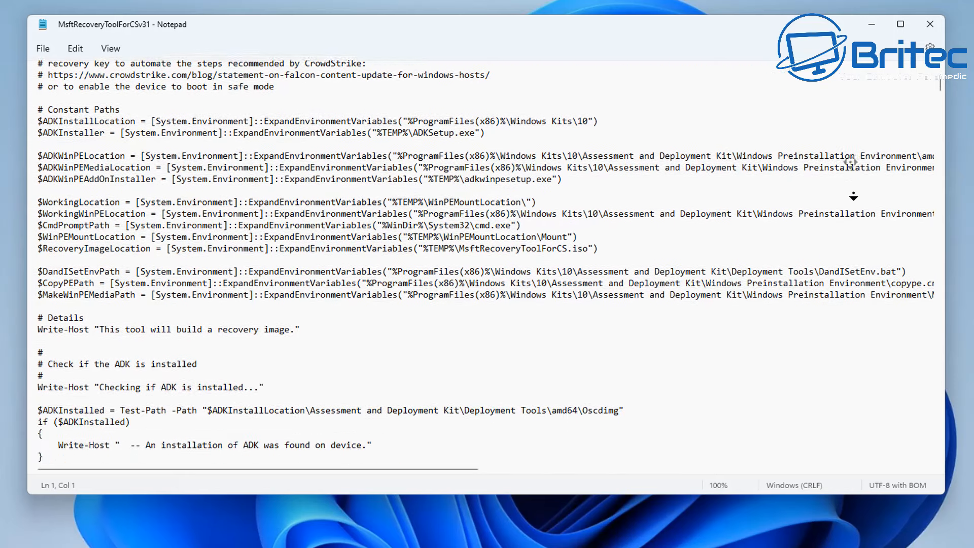
scroll(down, 3)
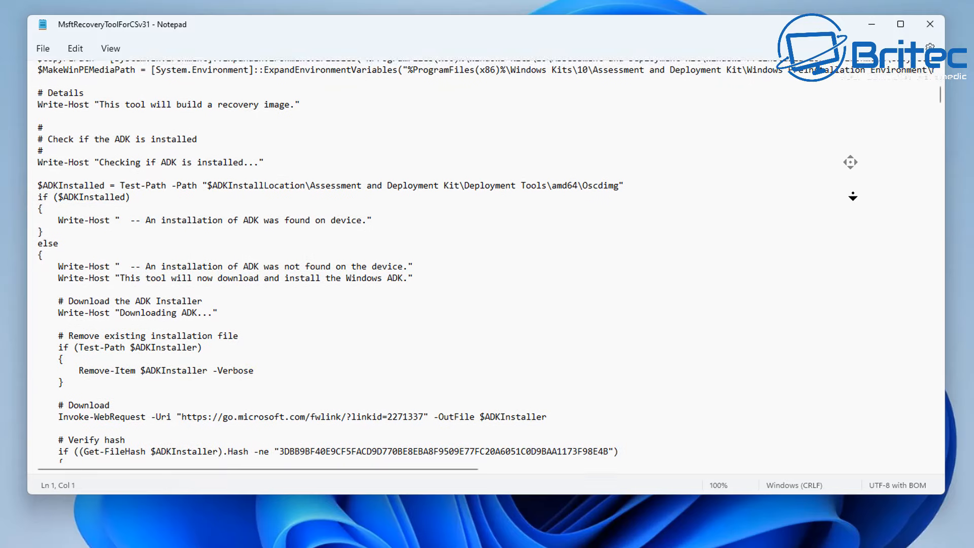
scroll(down, 3)
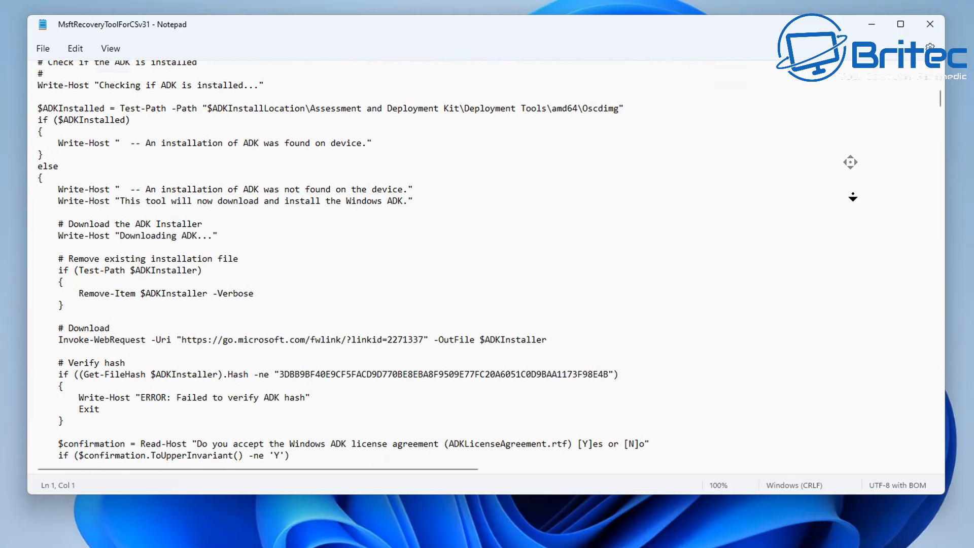
scroll(down, 3)
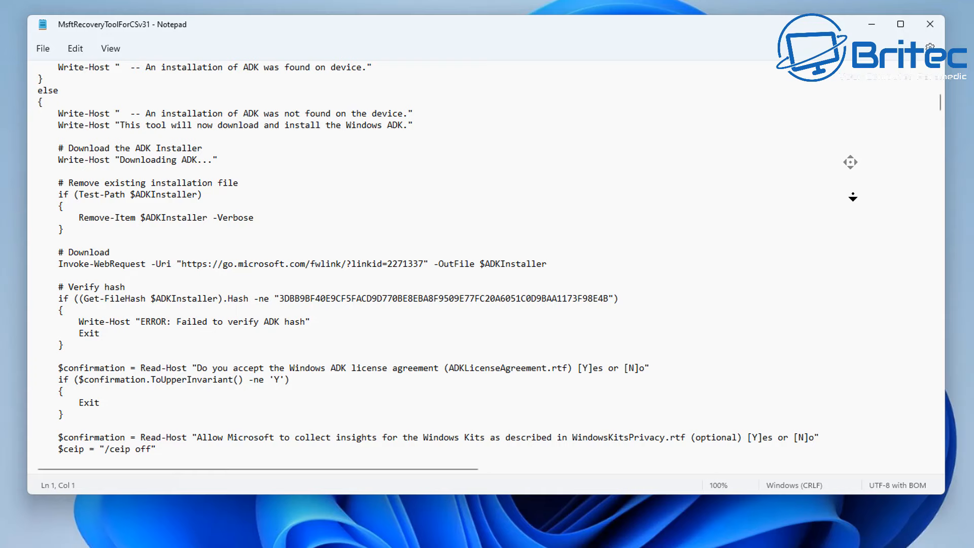
scroll(down, 3)
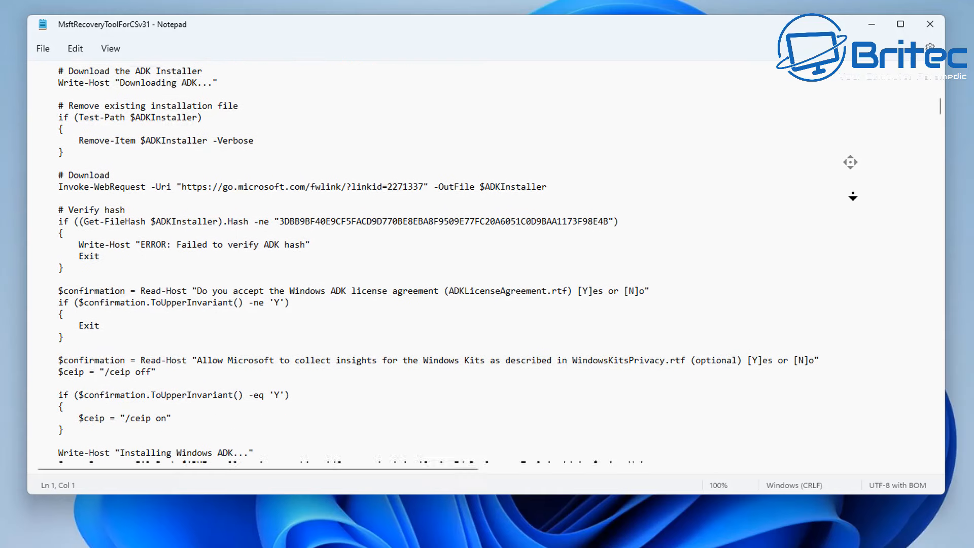
scroll(down, 3)
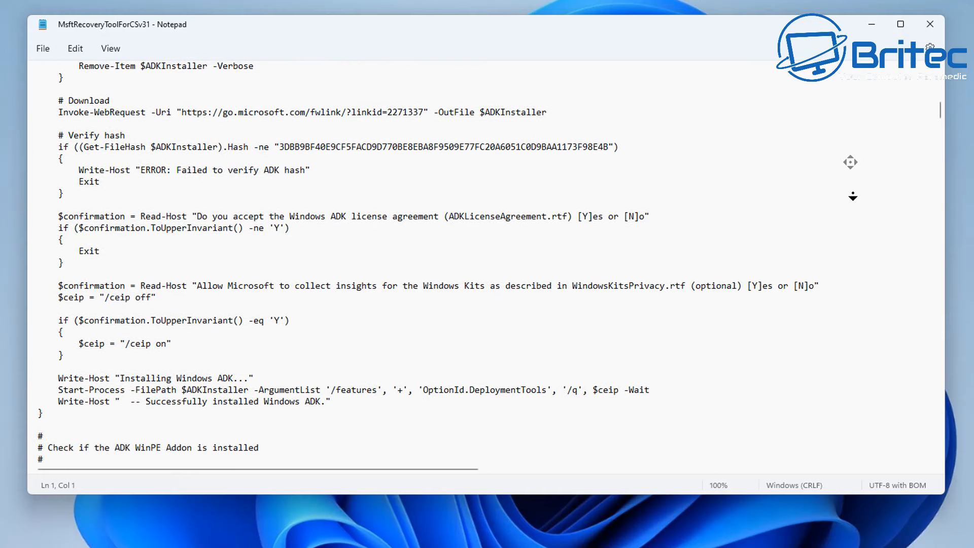
scroll(down, 3)
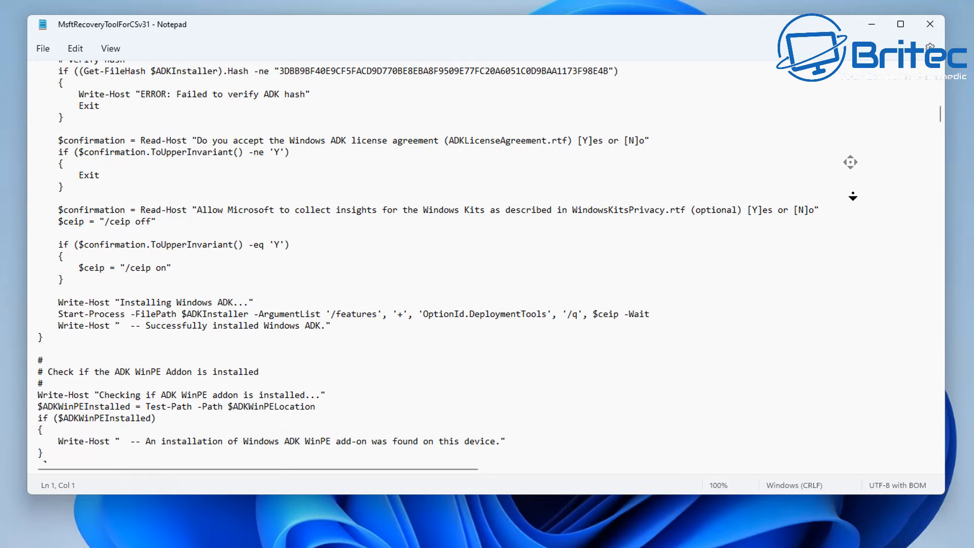
scroll(down, 3)
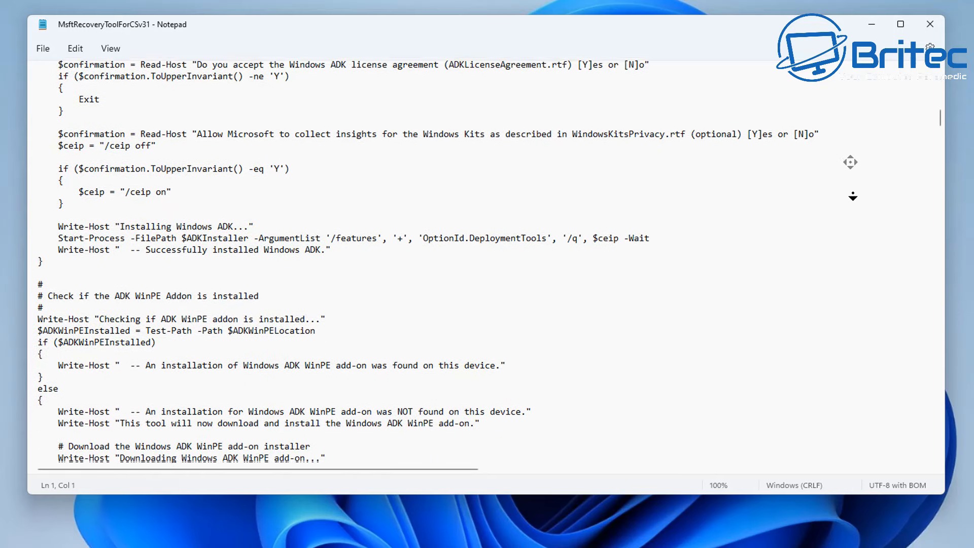
scroll(down, 3)
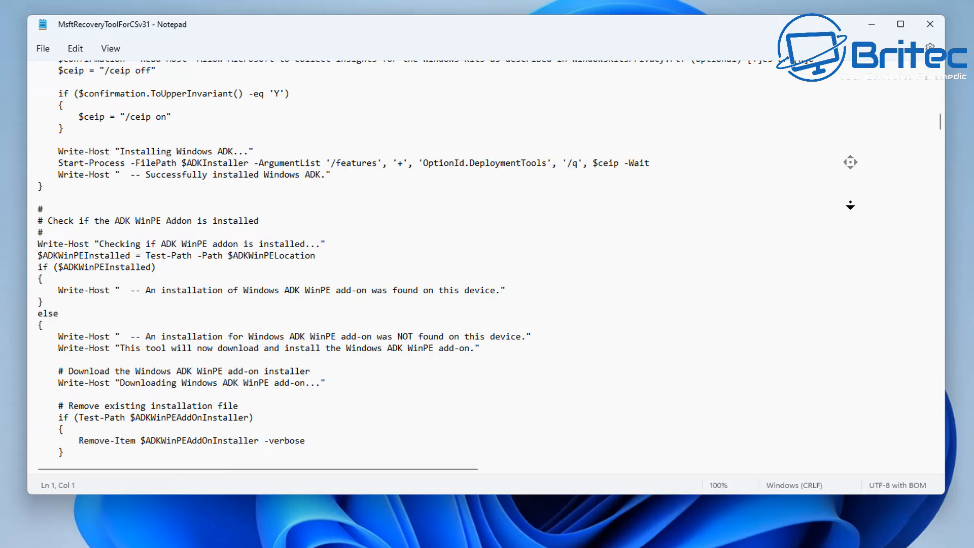
scroll(down, 3)
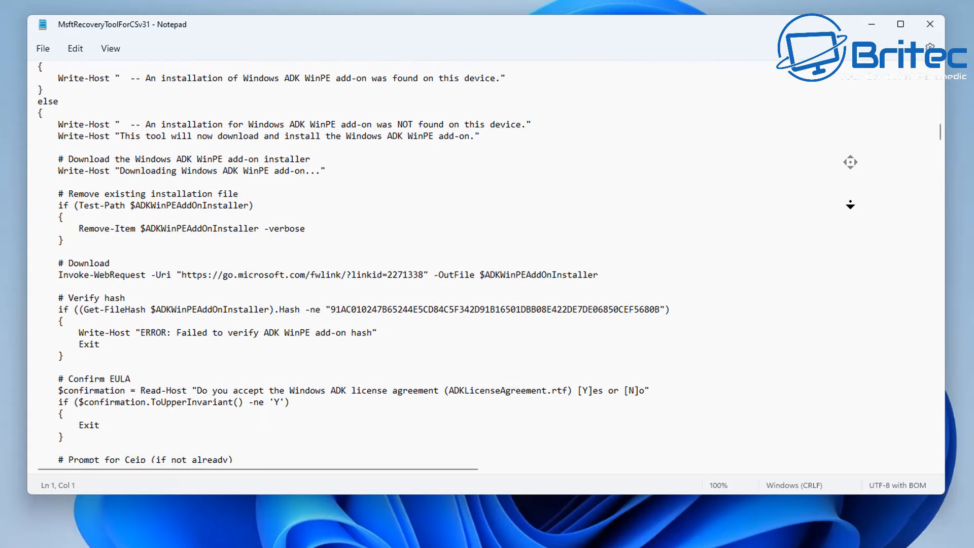
scroll(down, 3)
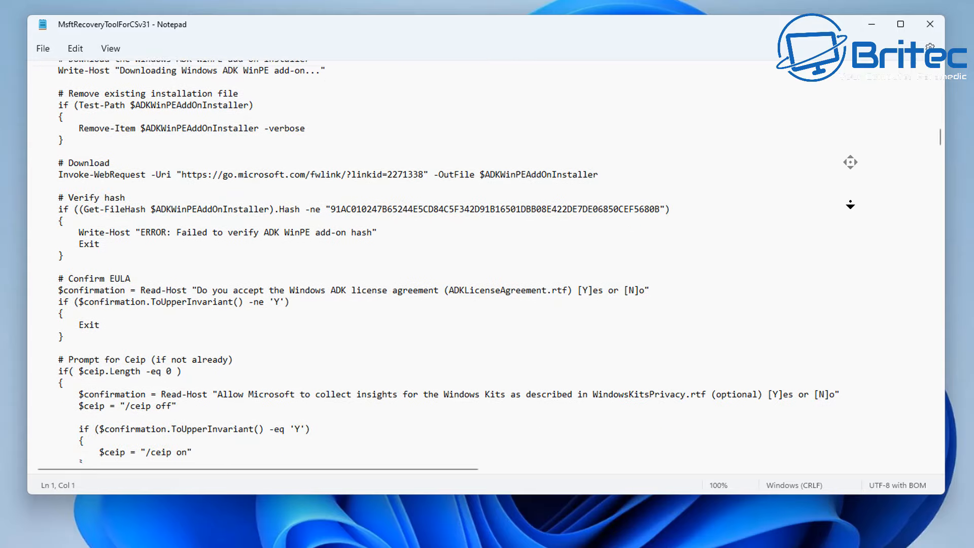
scroll(down, 3)
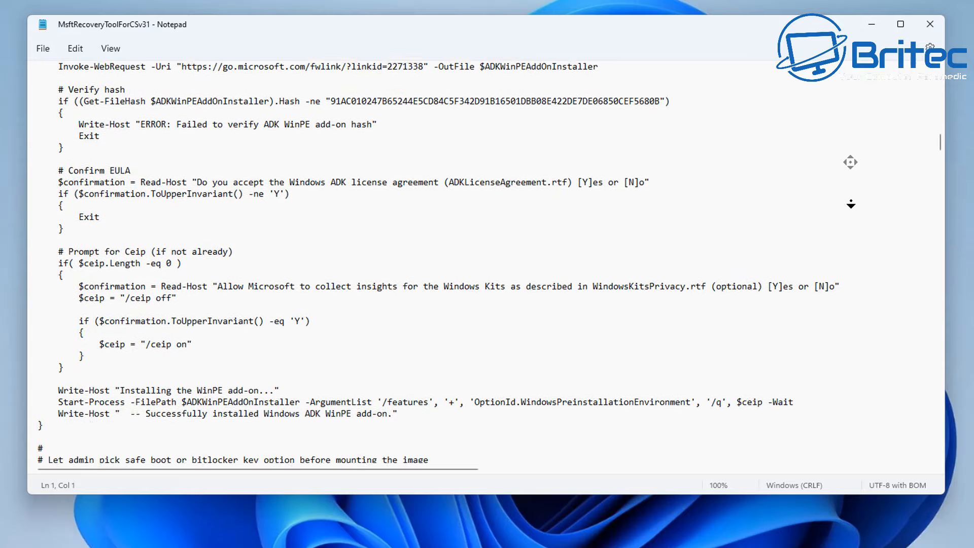
scroll(down, 3)
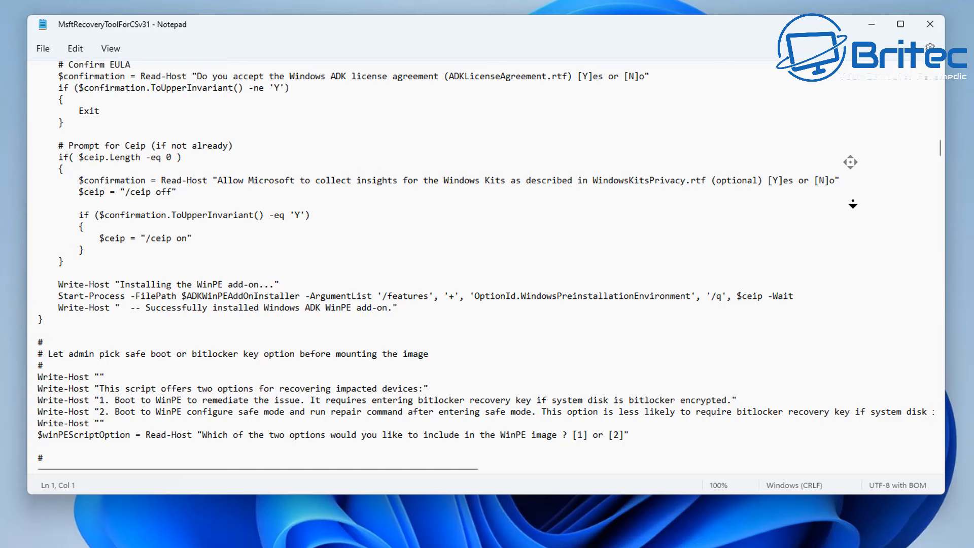
scroll(down, 3)
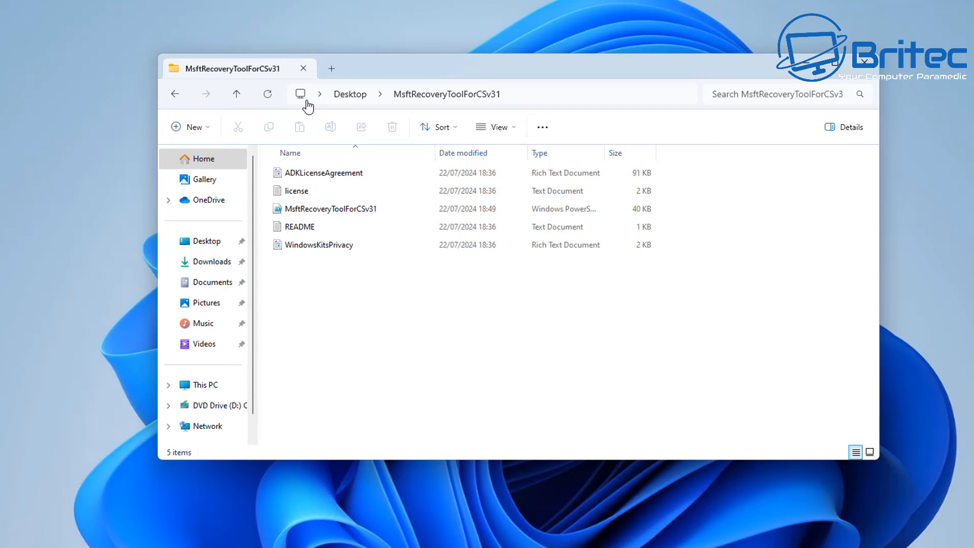
mouse_move(319, 98)
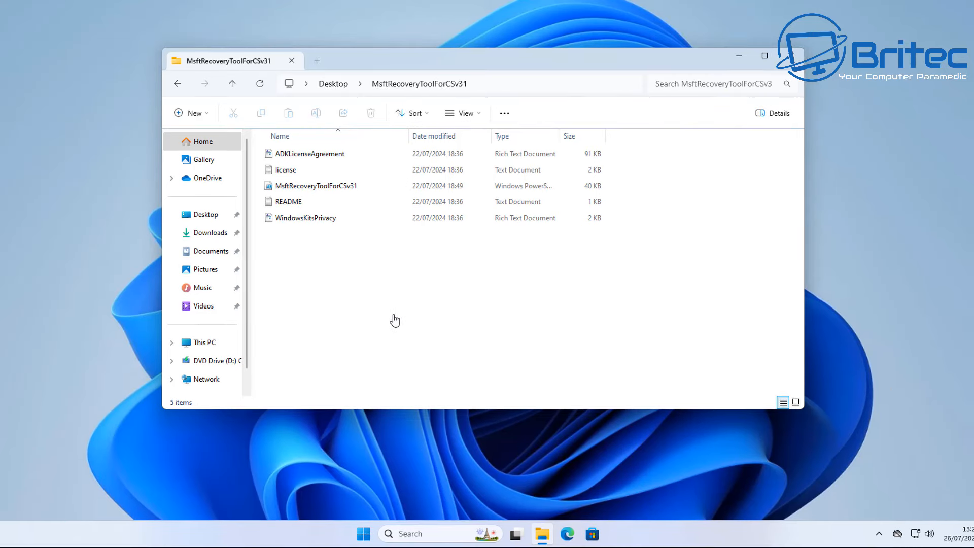
Step: Launch Windows PowerShell as administrator from Start search and confirm the UAC prompt
click(364, 534)
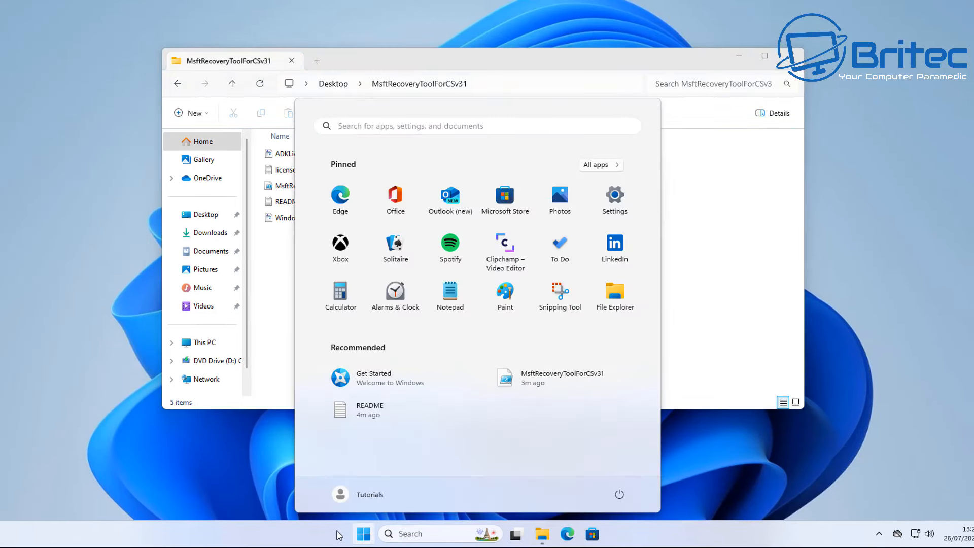
text(powershell)
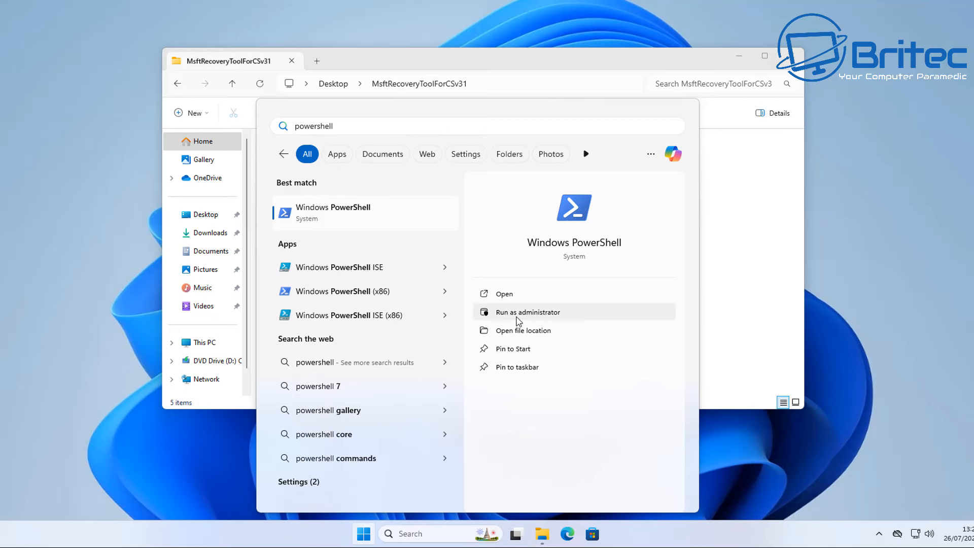
click(527, 313)
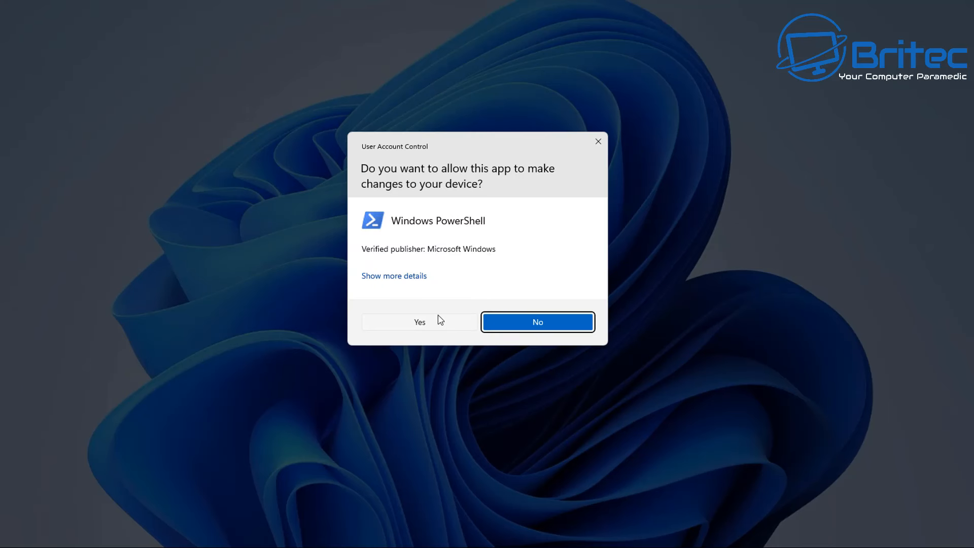
click(420, 322)
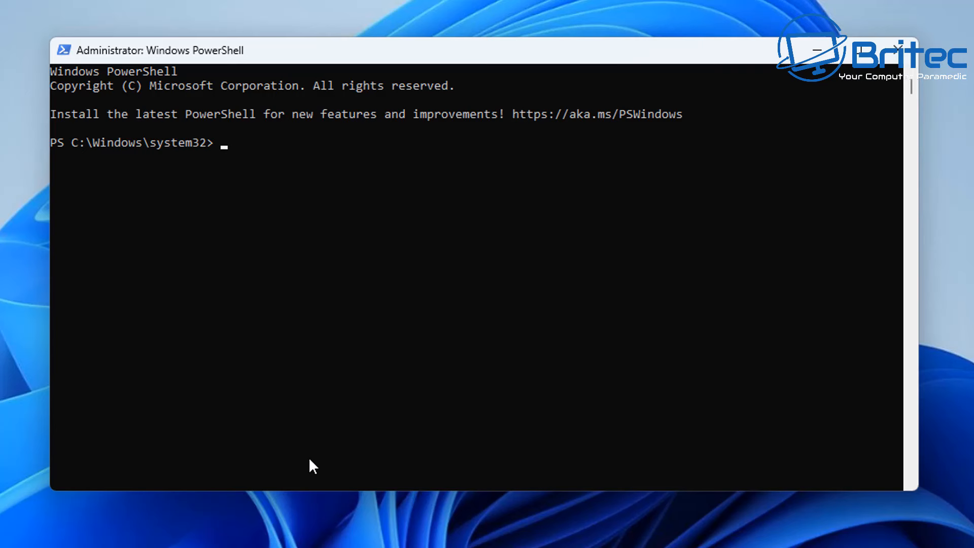
Step: Change directory to C:\Users\Tutorials\Desktop\MsftRecoveryToolForCSv31
text(cd C:\Users\Tutorials\Desktop\MsftRecoveryToolForCSv31)
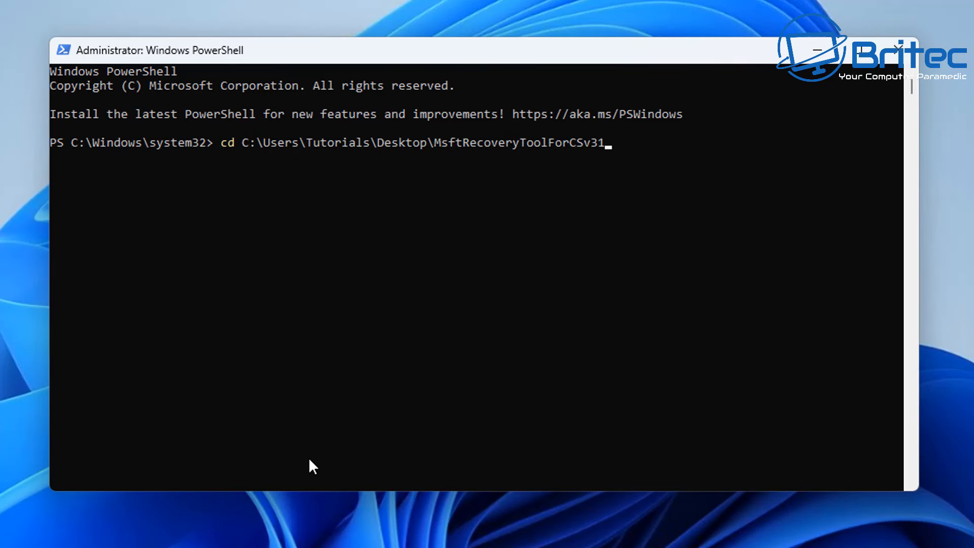
key(Enter)
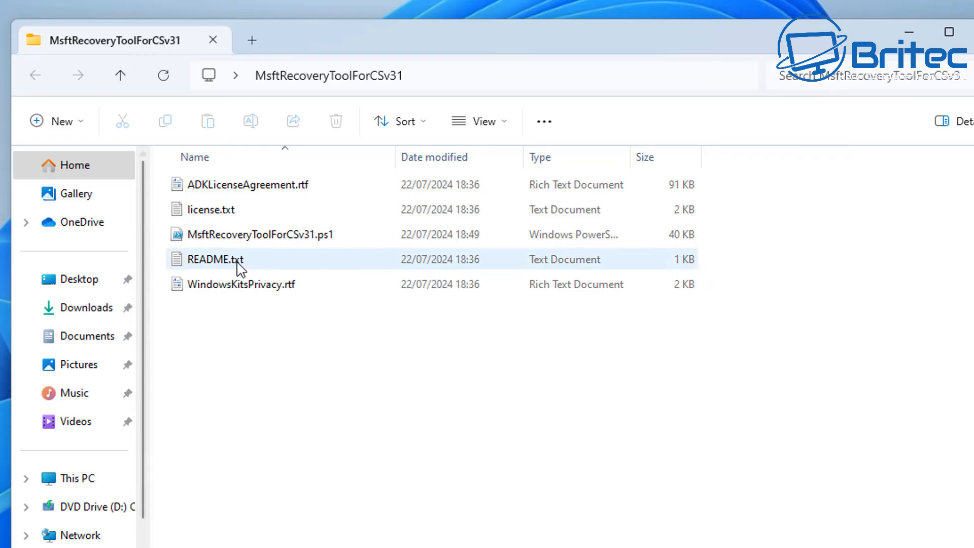
Step: Copy the script's file name and run .\MsftRecoveryToolForCSv31.ps1
right_click(259, 235)
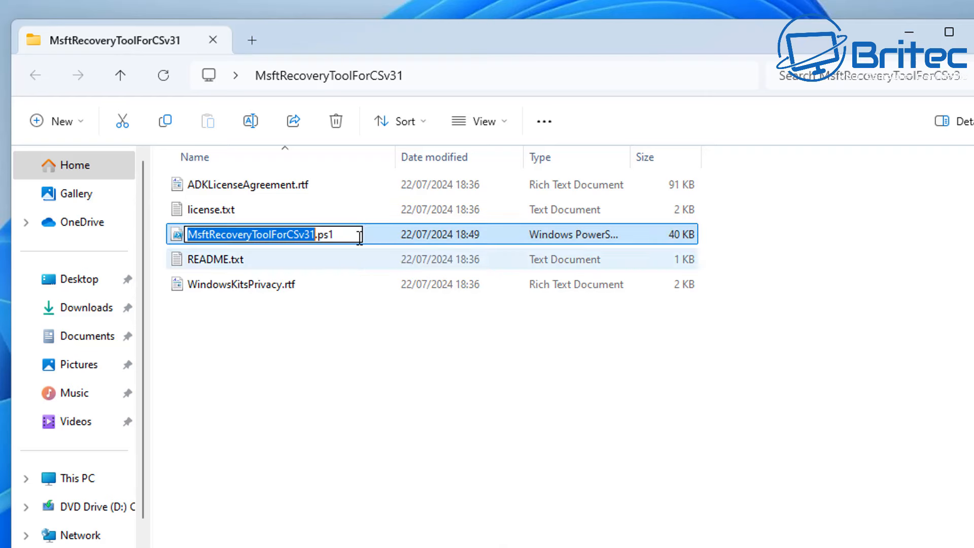
right_click(274, 236)
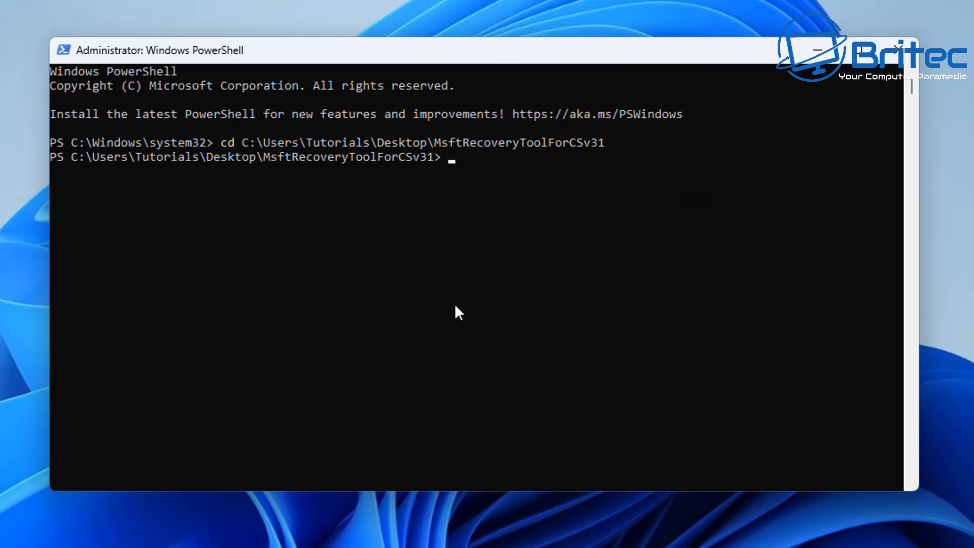
mouse_move(468, 284)
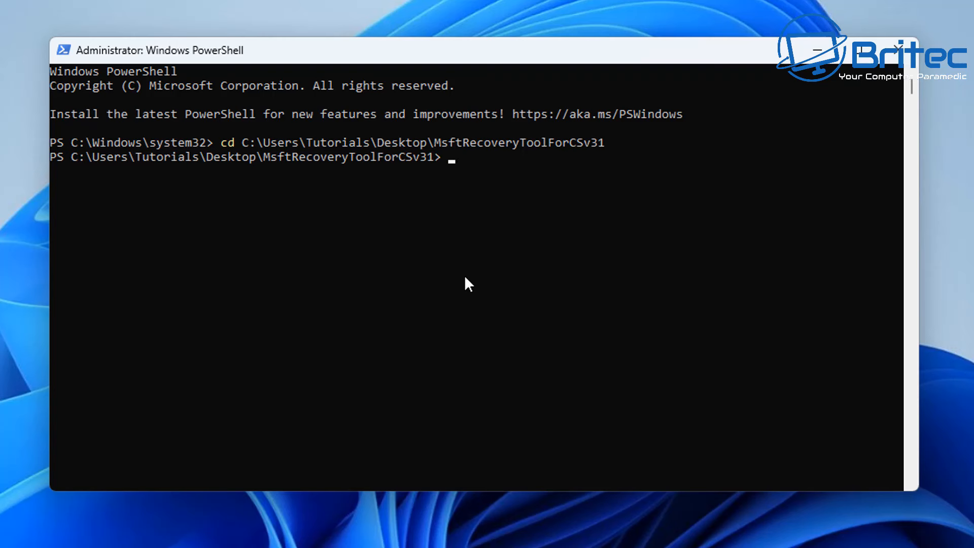
text(.\MsftRecoveryToolForCSv31.ps1)
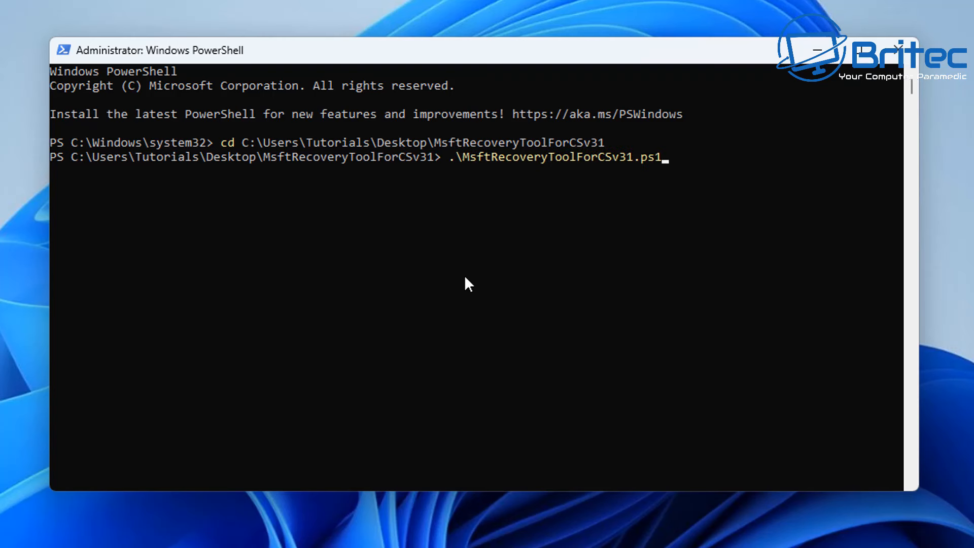
key(Enter)
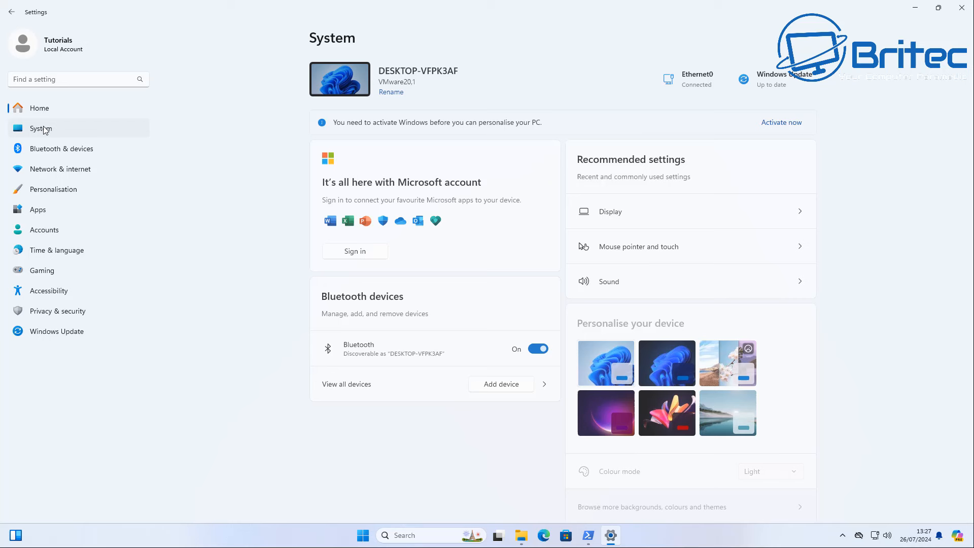
Step: Turn on Developer Mode under System > For developers and confirm it
click(40, 129)
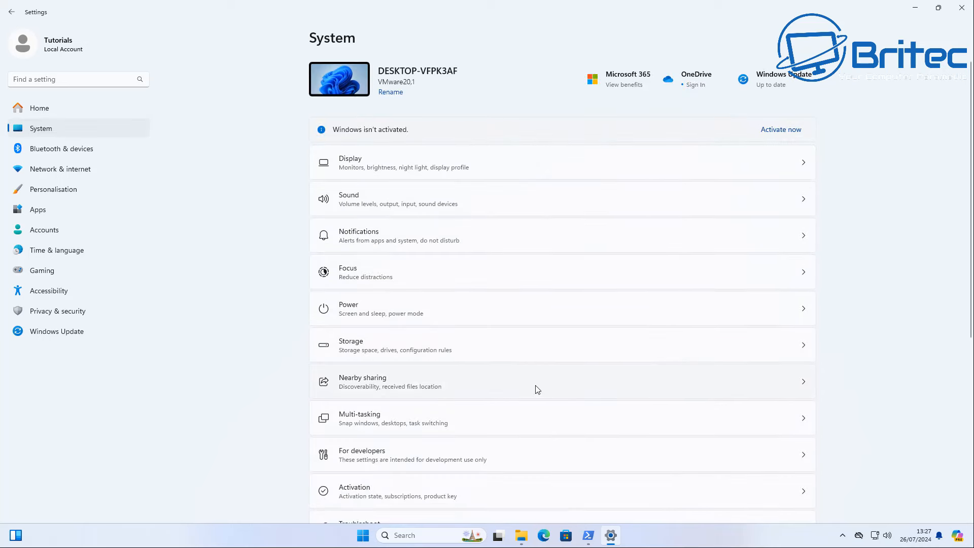
click(361, 454)
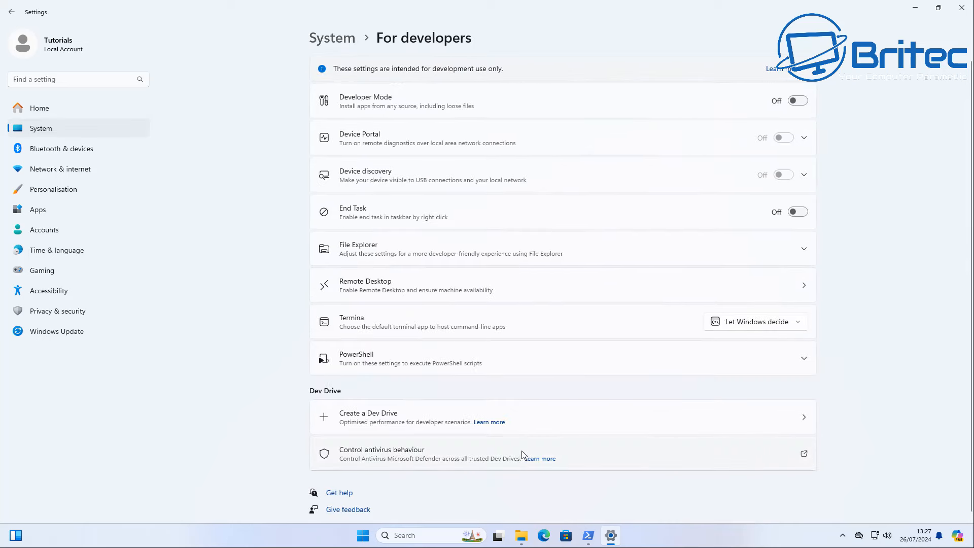
click(797, 100)
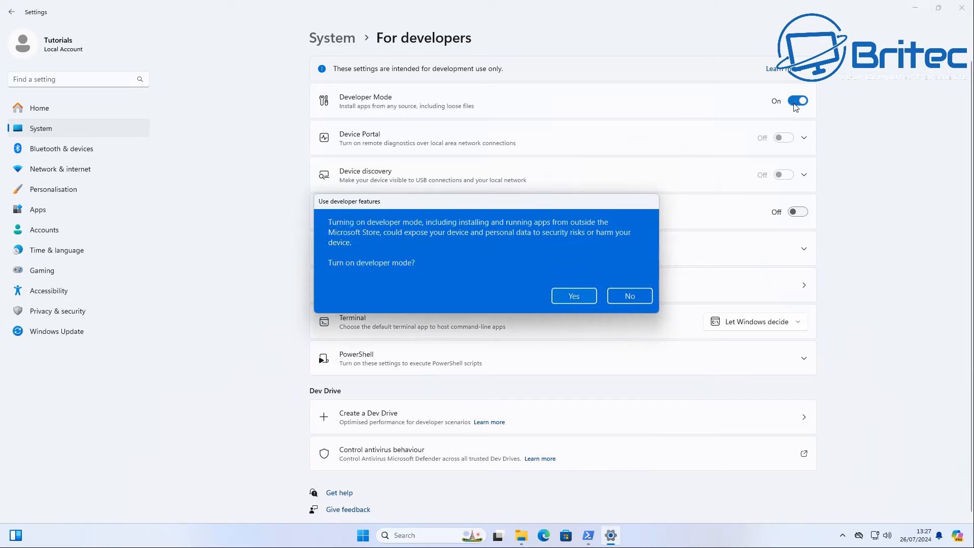
click(573, 296)
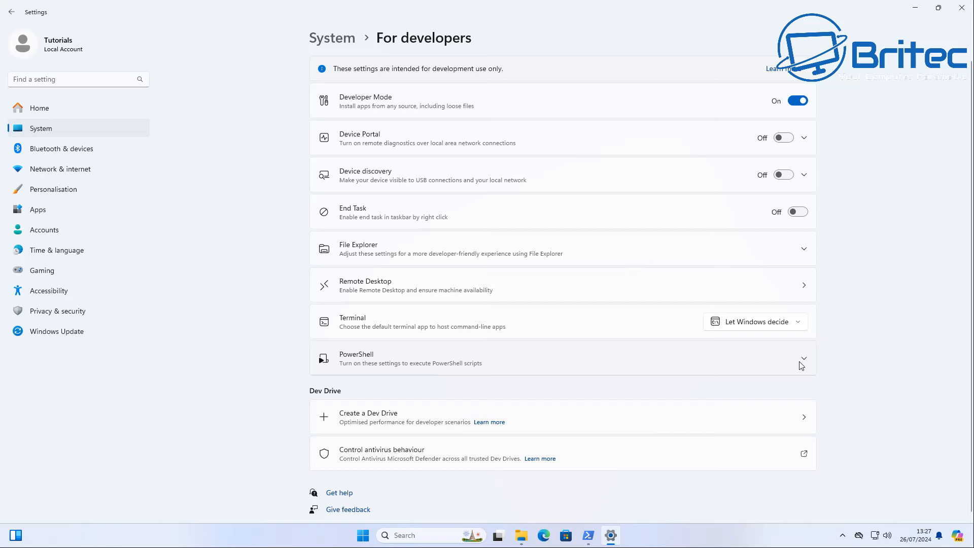
Step: Allow local PowerShell scripts to run without signing in the For developers PowerShell section
click(803, 358)
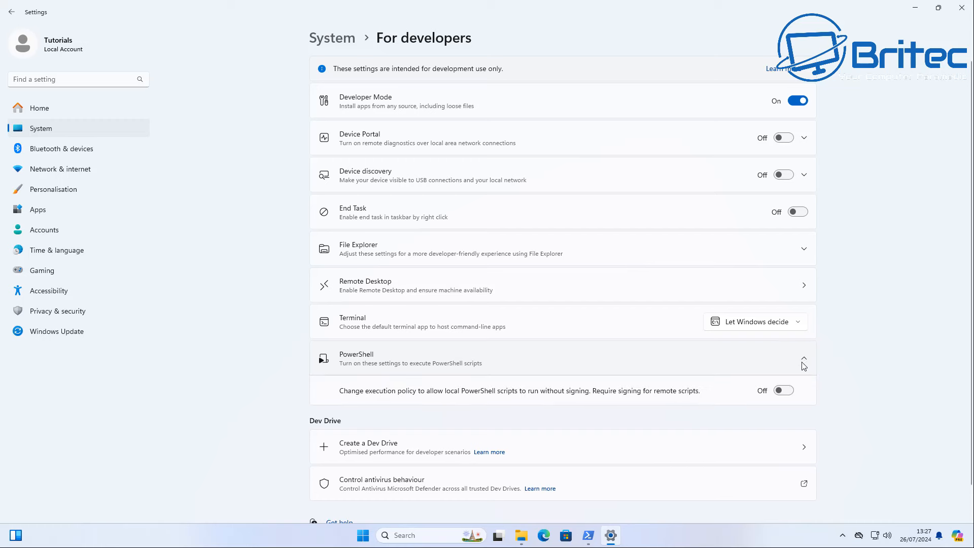
mouse_move(487, 400)
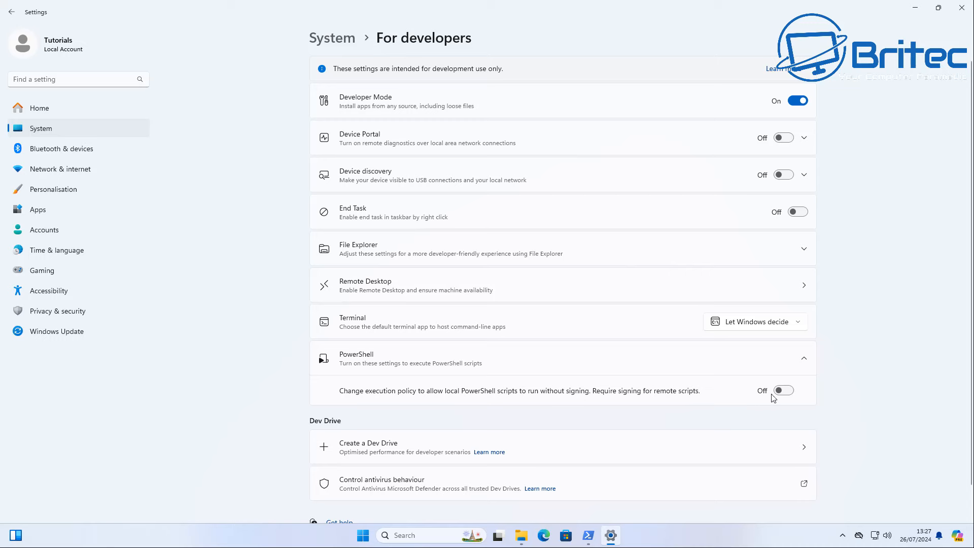
click(783, 389)
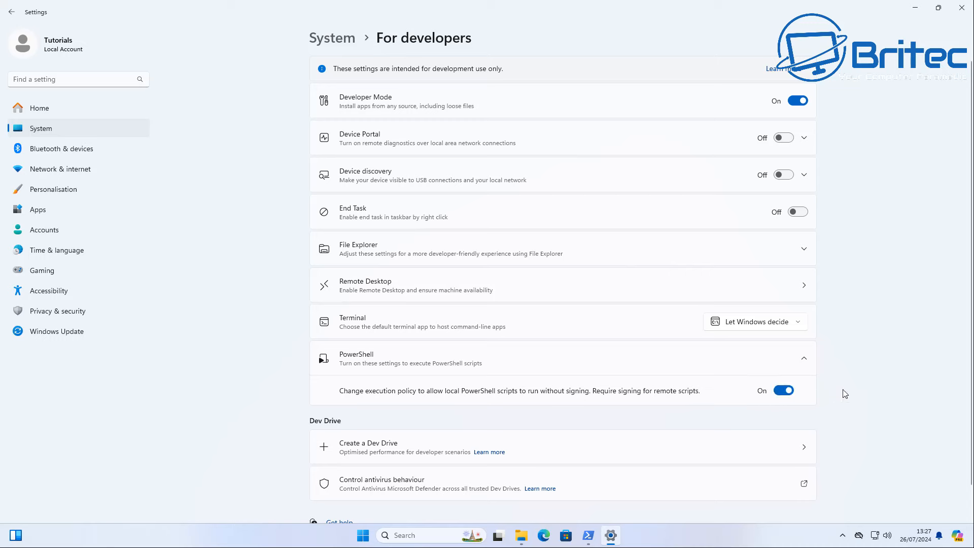
mouse_move(934, 19)
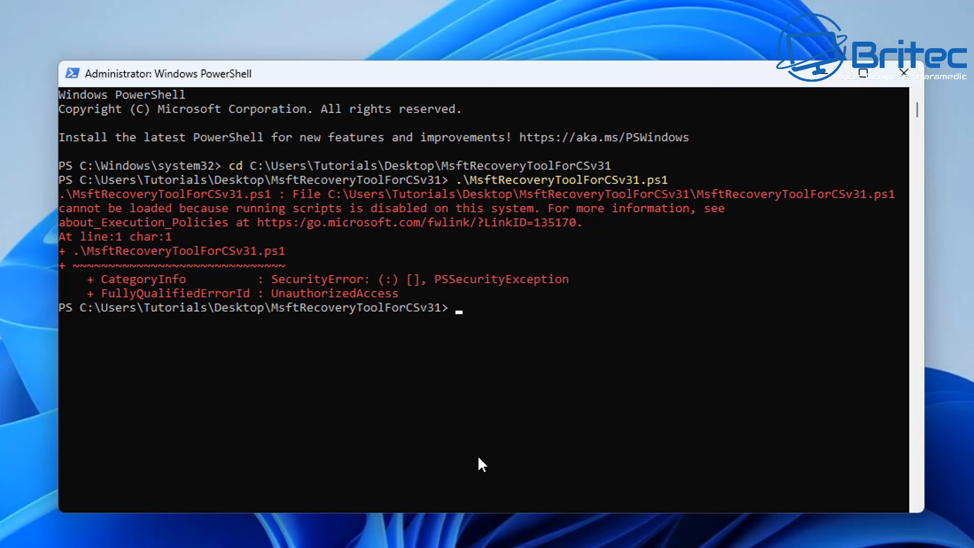
Step: Rerun .\MsftRecoveryToolForCSv31.ps1, answering y to ADK licence and insights and yes to the WinPE add-on licence
text(.\)
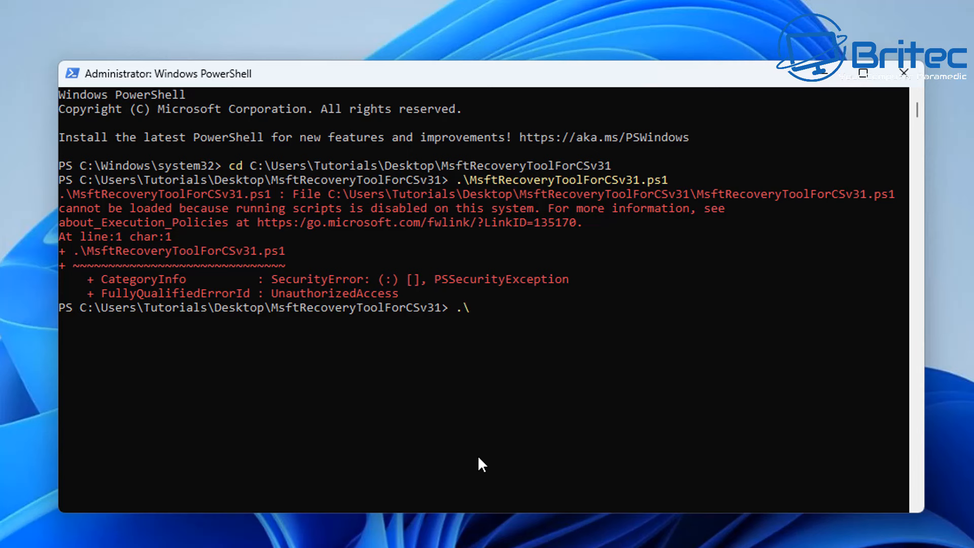
text(MsftRecoveryToolForCSv31.ps1)
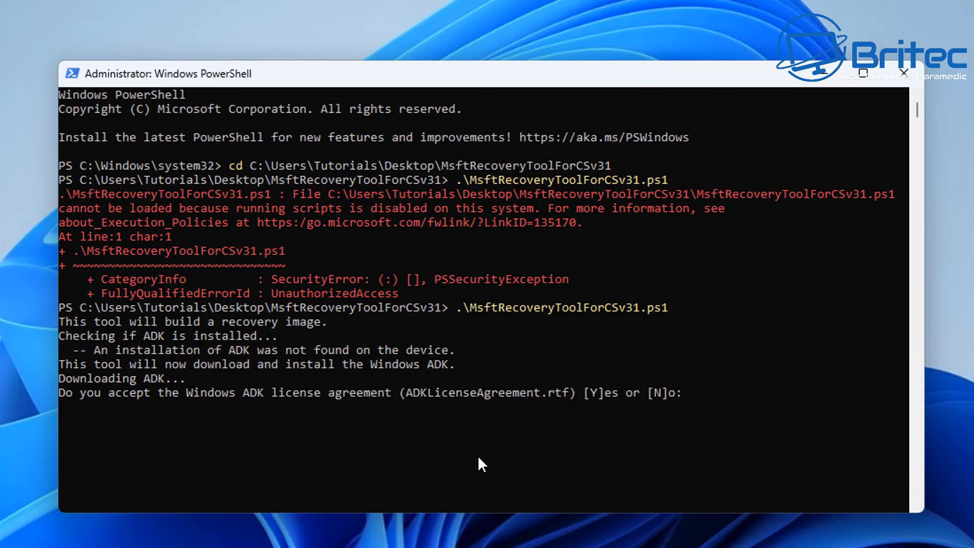
text(y)
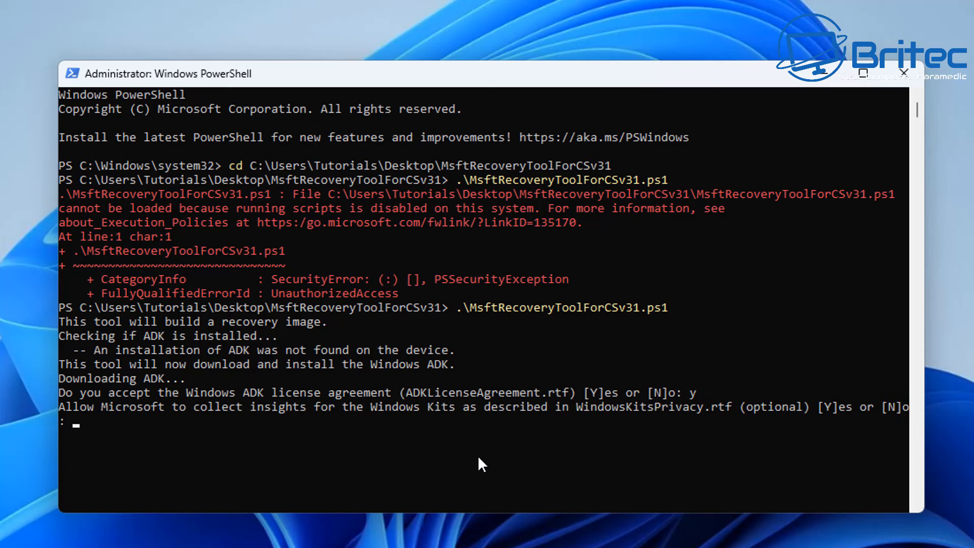
text(yes)
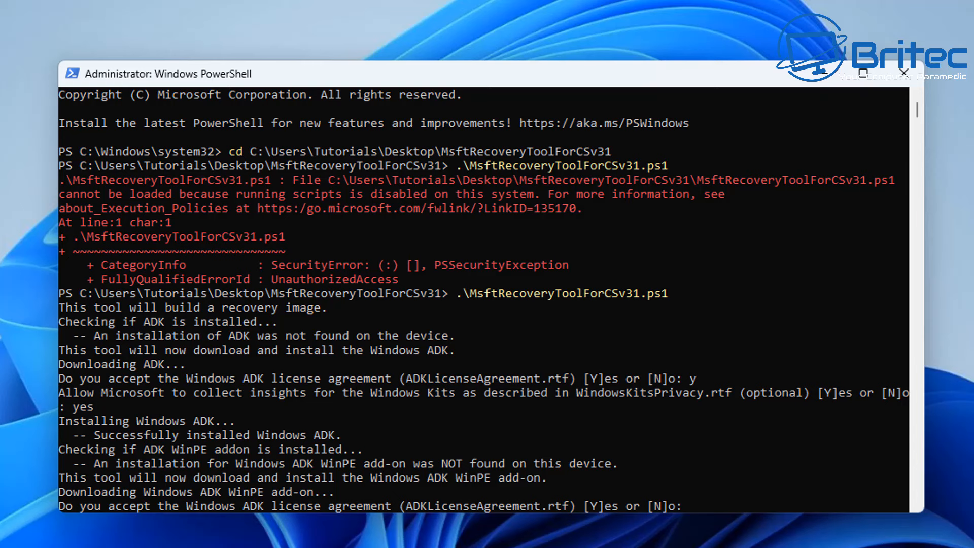
mouse_move(706, 91)
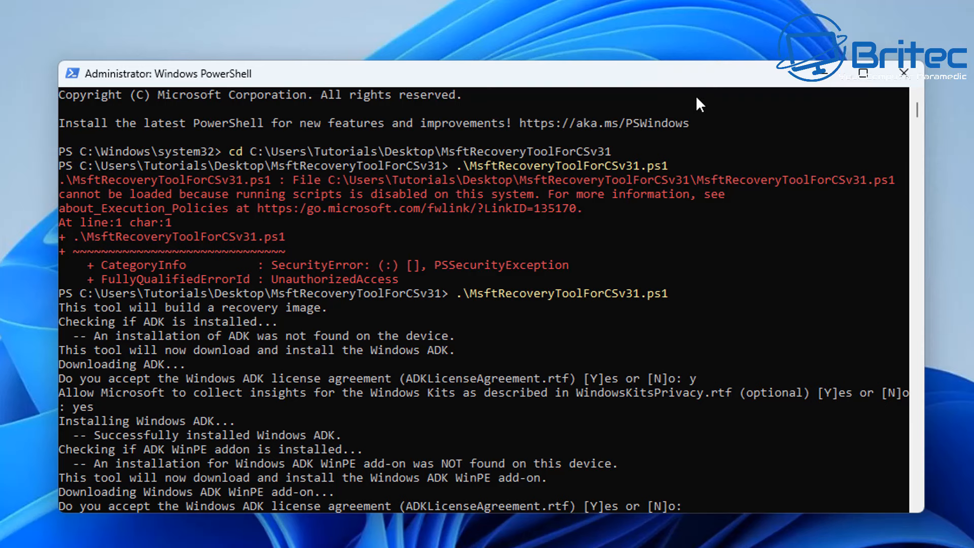
text(yes)
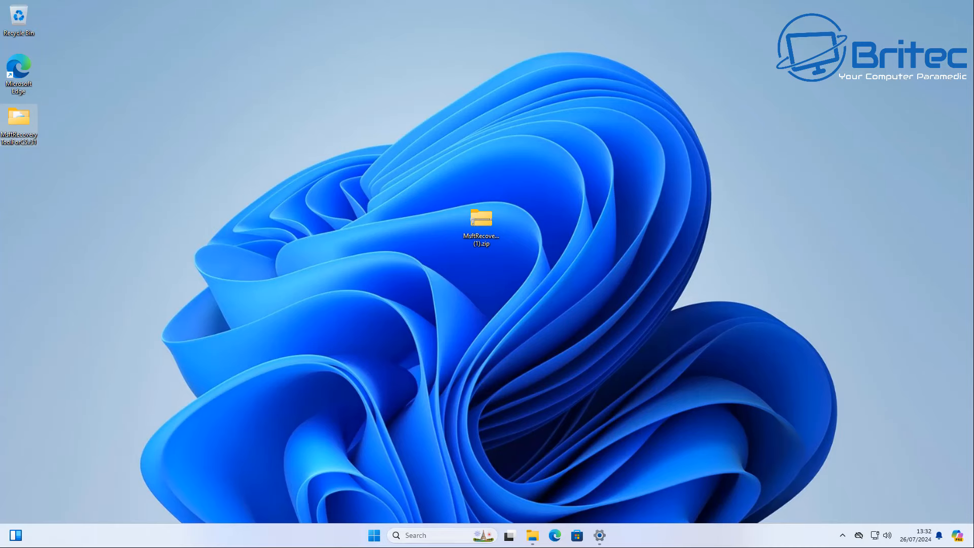
Step: Bring up the Start menu and its power options
click(373, 535)
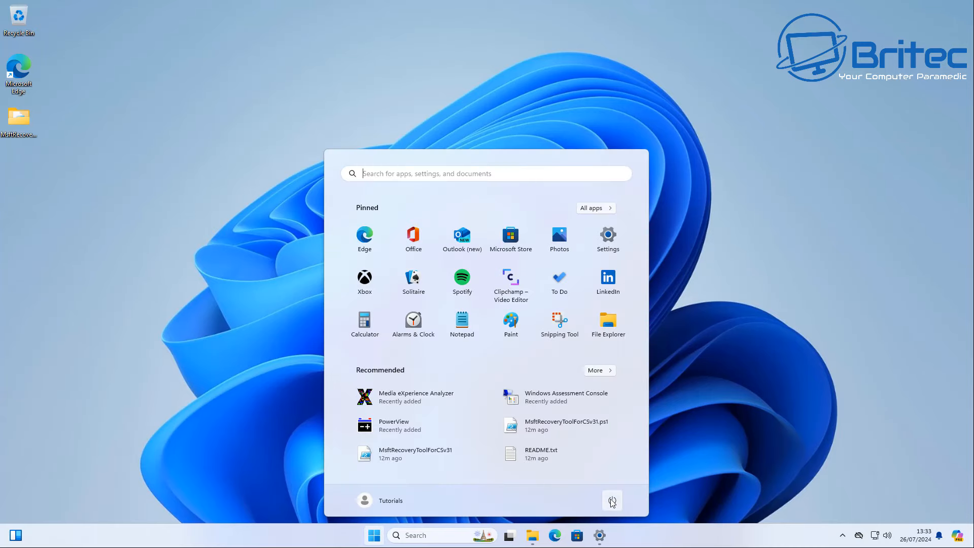
click(612, 500)
text(powershell)
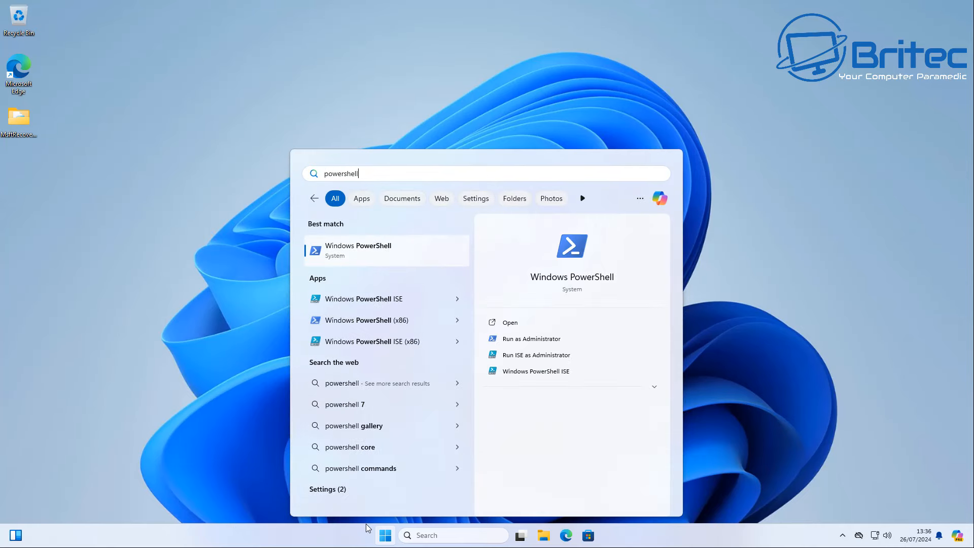
Step: Launch PowerShell as administrator and cd into C:\Users\Tutorials\Desktop\MsftRecoveryToolForCSv31
click(532, 339)
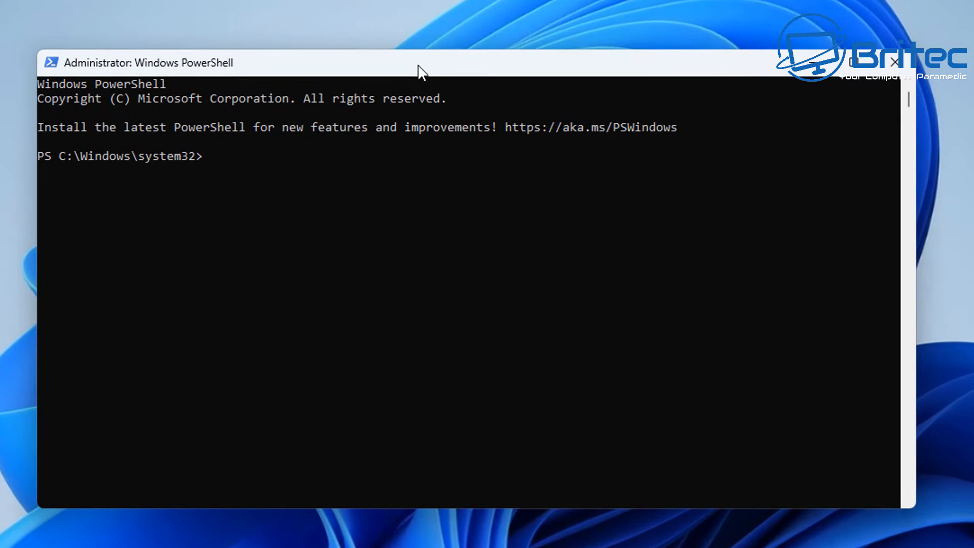
mouse_move(391, 408)
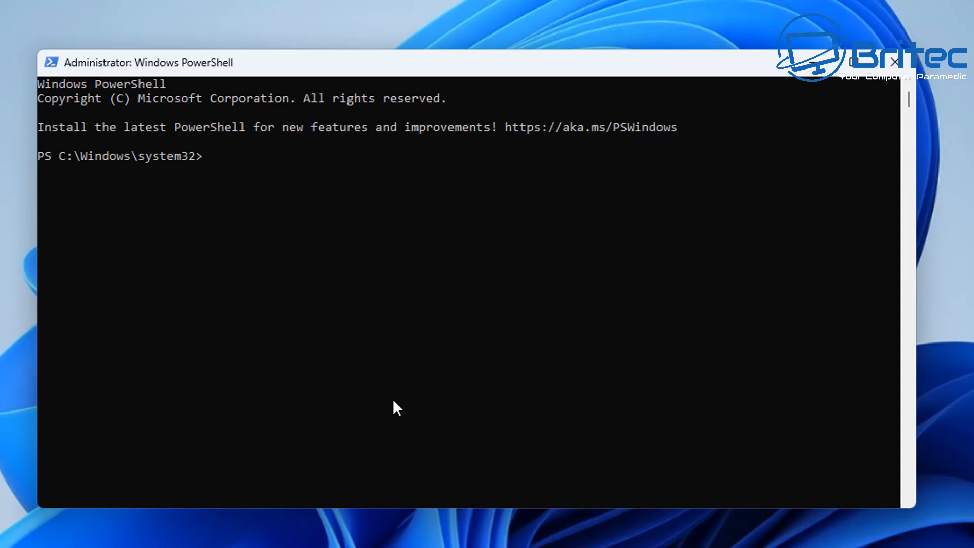
text(cd C:\Users\Tutorials\Desktop\MsftRecoveryToolForCSv31)
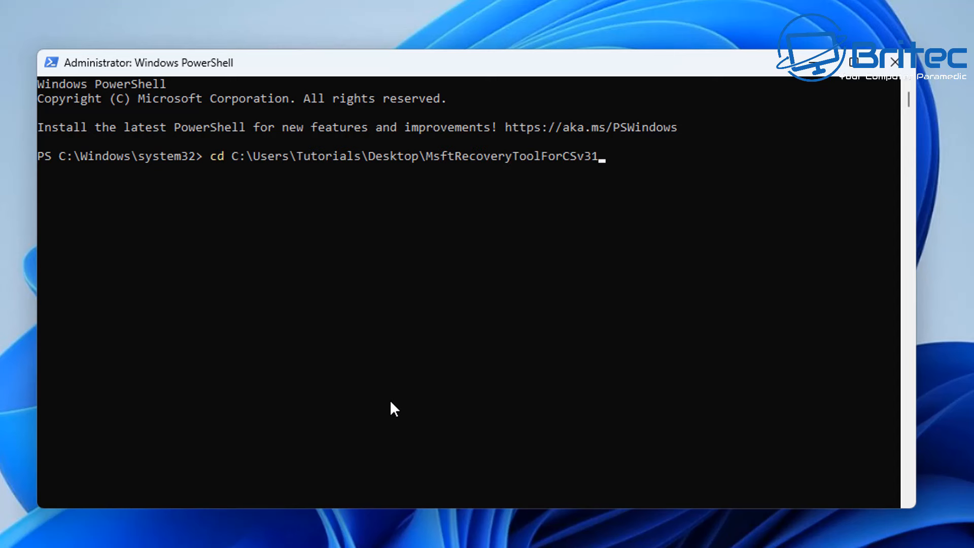
key(Enter)
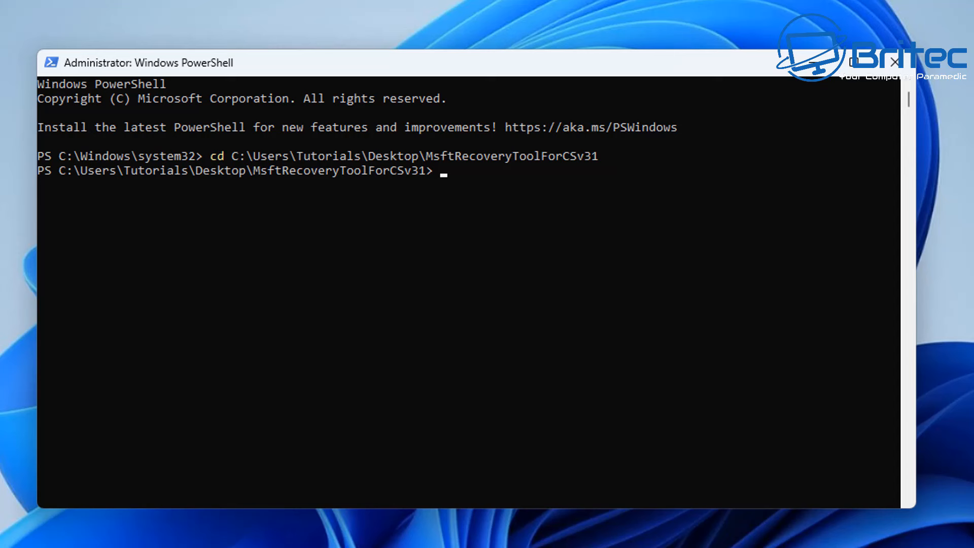
mouse_move(938, 413)
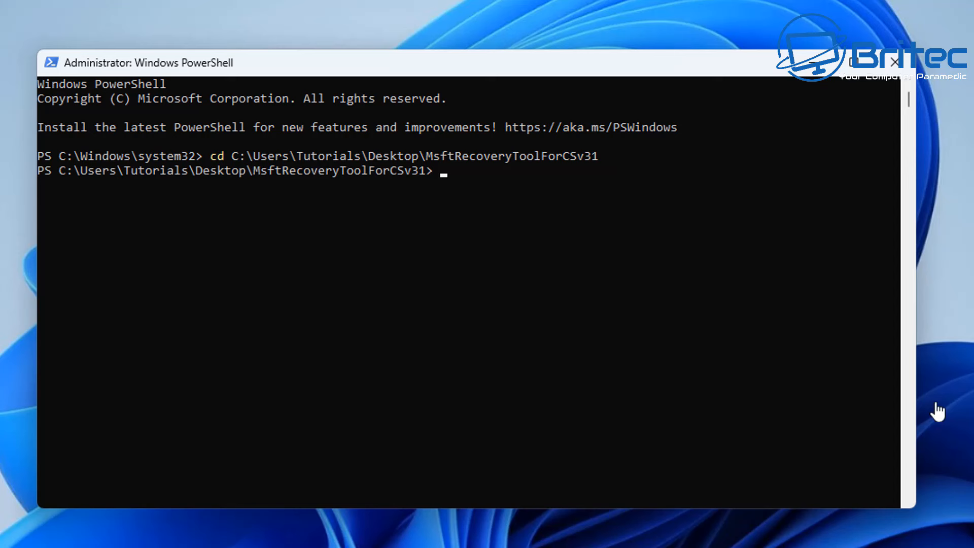
mouse_move(365, 402)
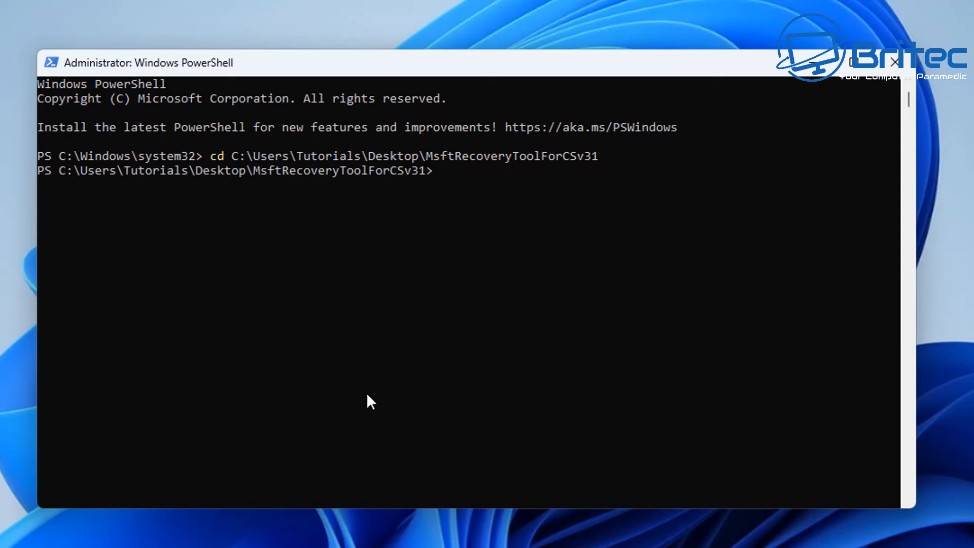
Step: Run .\MsftRecoveryToolForCSv31.ps1 and answer y to the license and insights prompts
text(.\MsftRecoveryToolForCSv31.ps1)
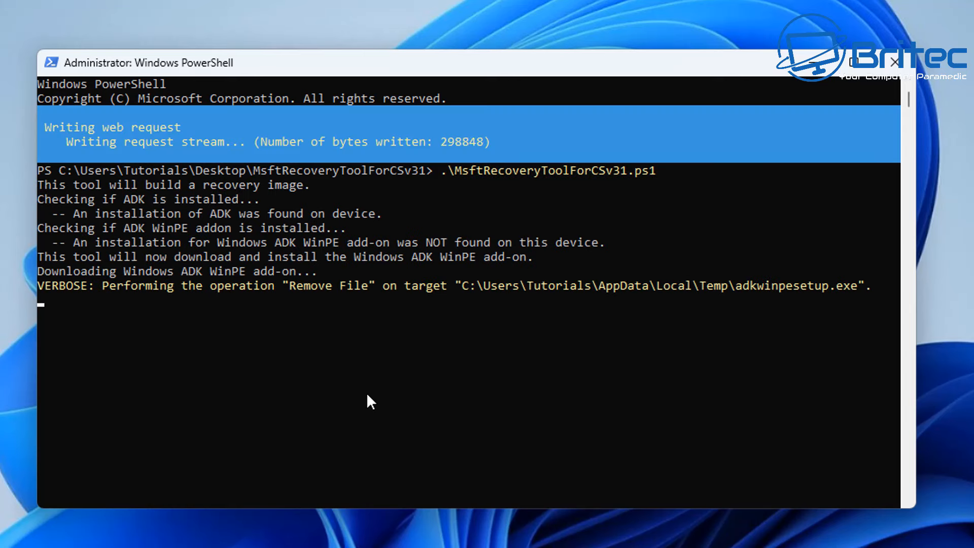
mouse_move(597, 397)
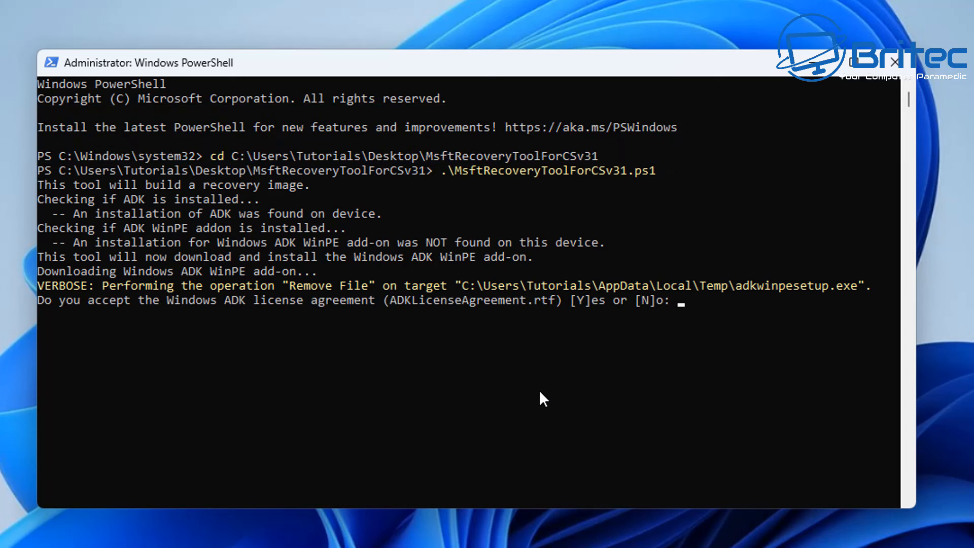
mouse_move(542, 408)
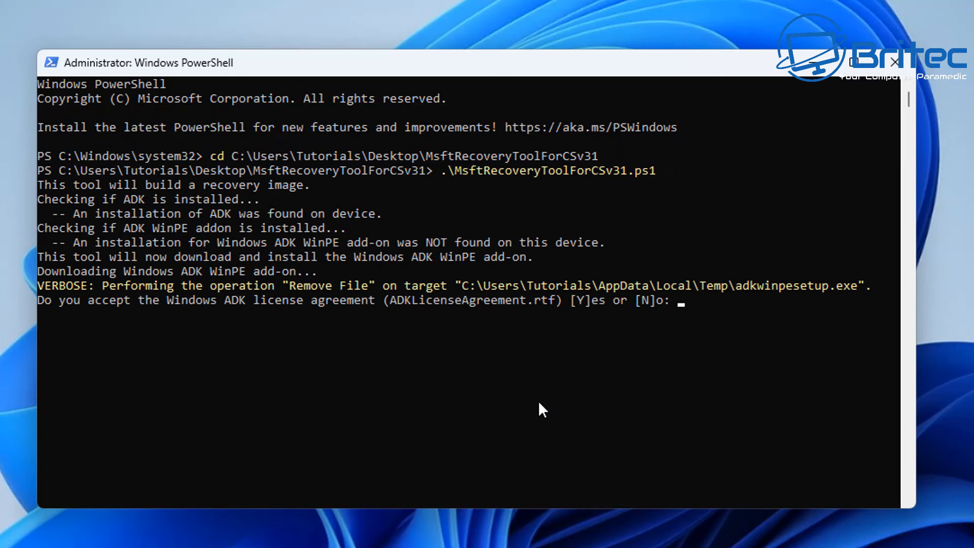
text(y)
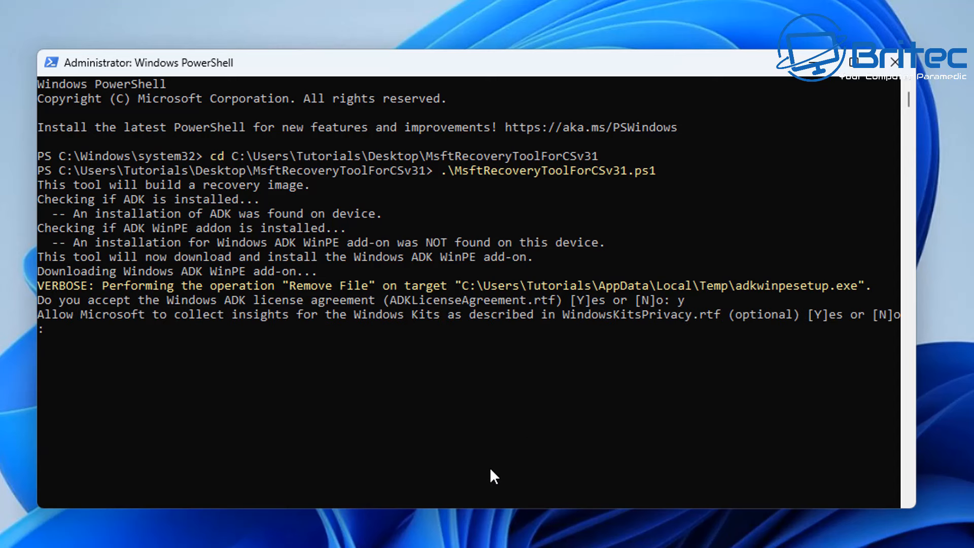
text(y)
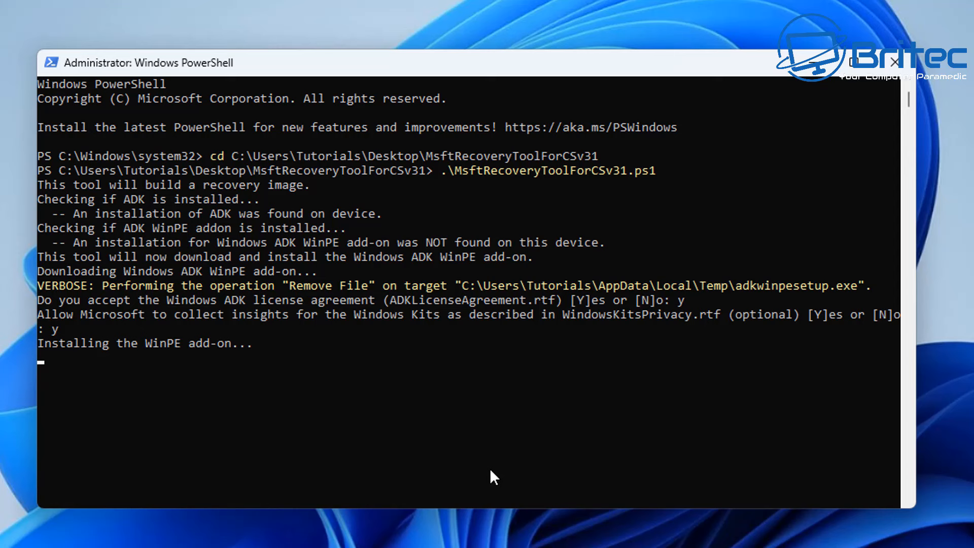
mouse_move(498, 456)
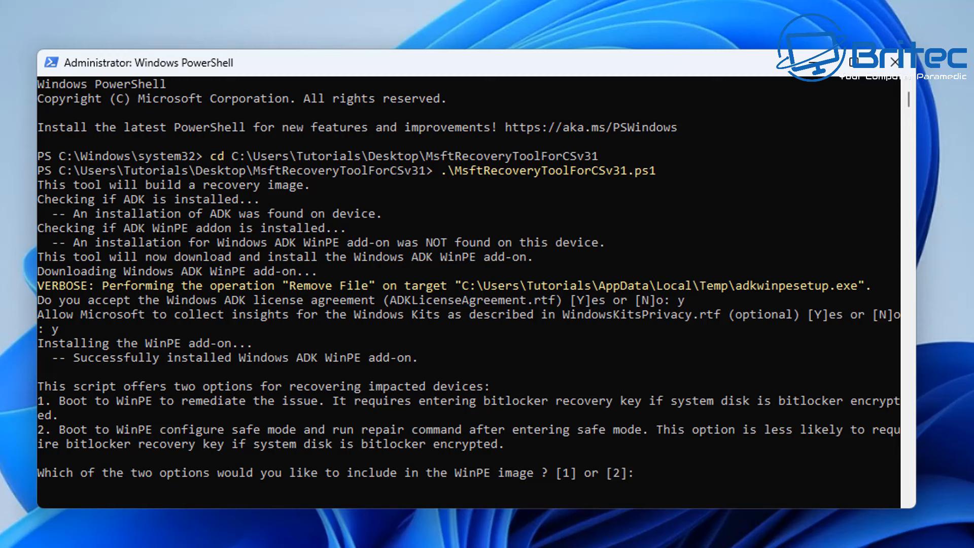
mouse_move(178, 408)
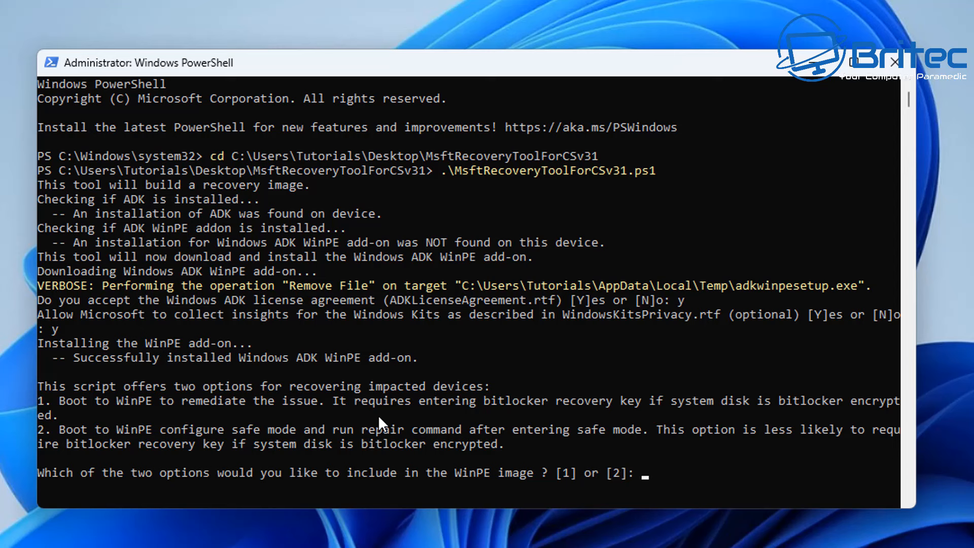
mouse_move(662, 420)
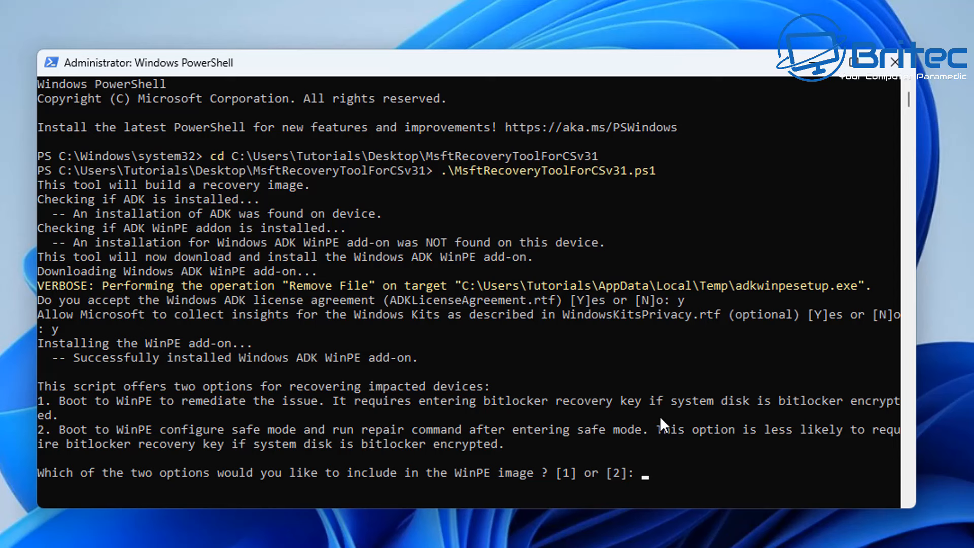
mouse_move(885, 413)
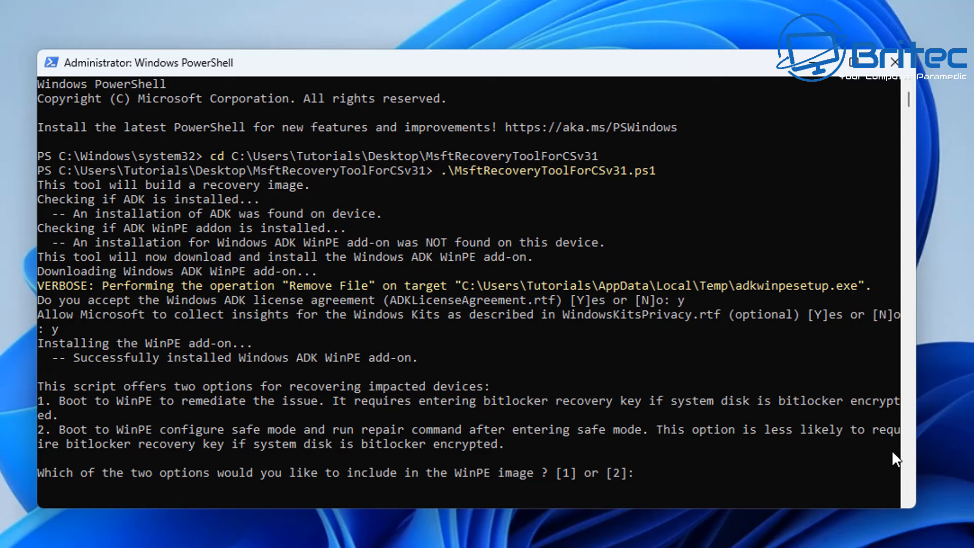
mouse_move(878, 473)
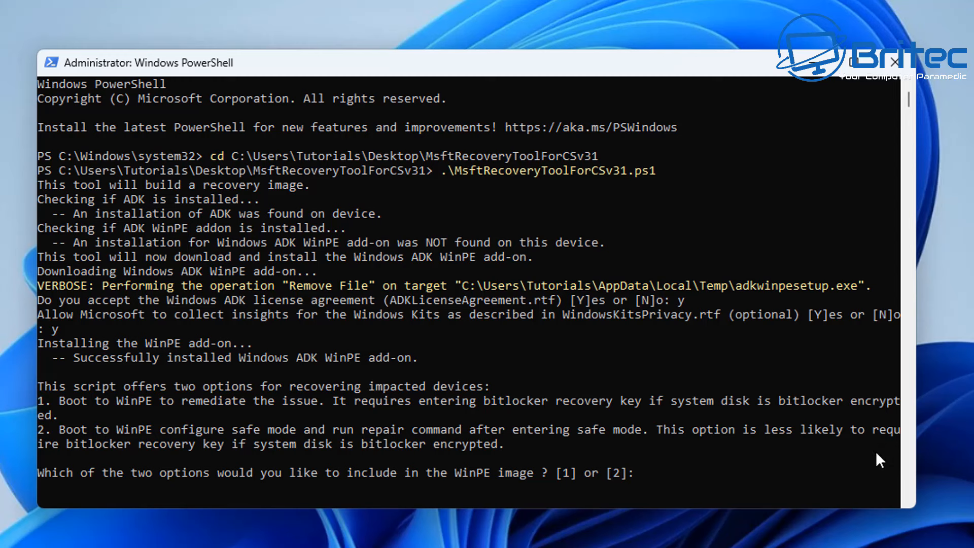
mouse_move(137, 463)
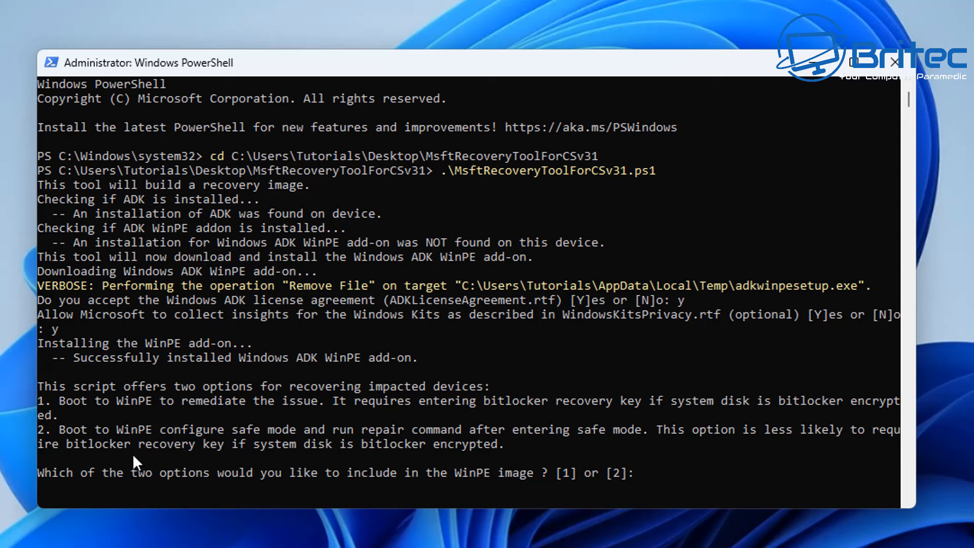
Step: Choose option 2 to include the safe-mode repair option in the WinPE image
text(2)
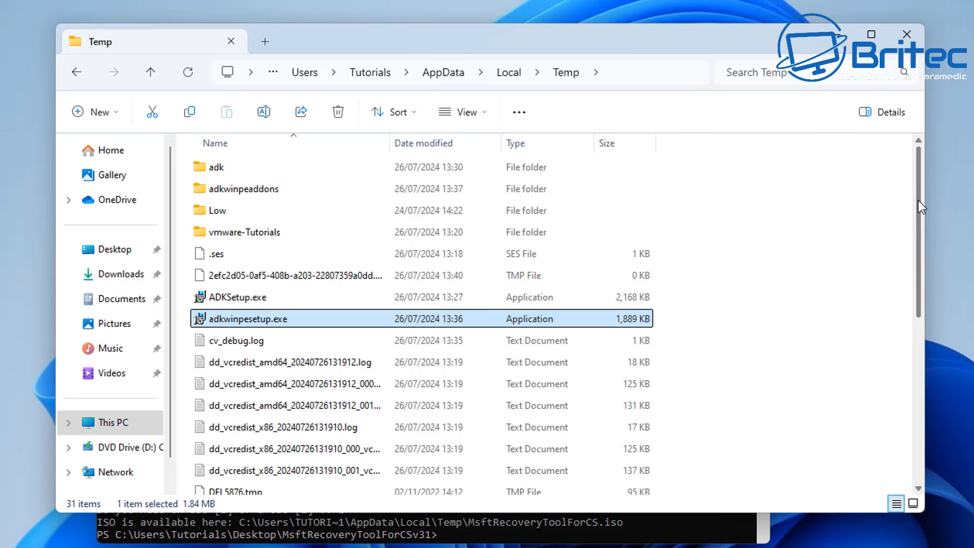
mouse_move(921, 174)
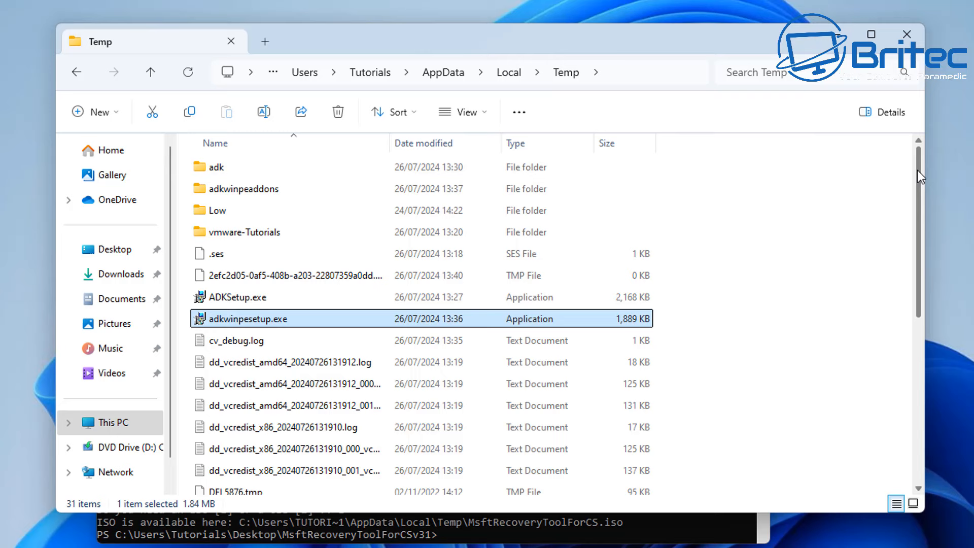
Step: Scroll down the Temp folder to reach MsftRecoveryToolForCS.iso
scroll(down, 3)
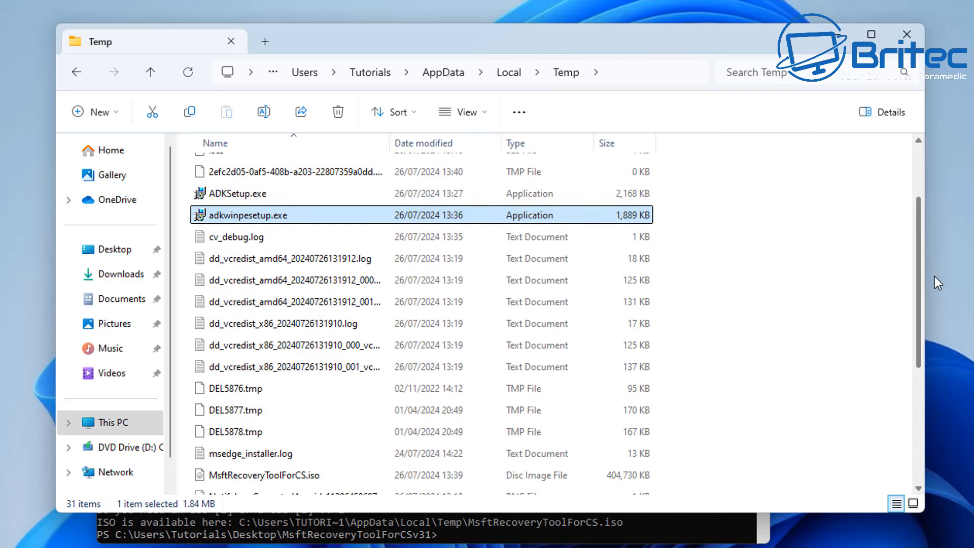
scroll(down, 3)
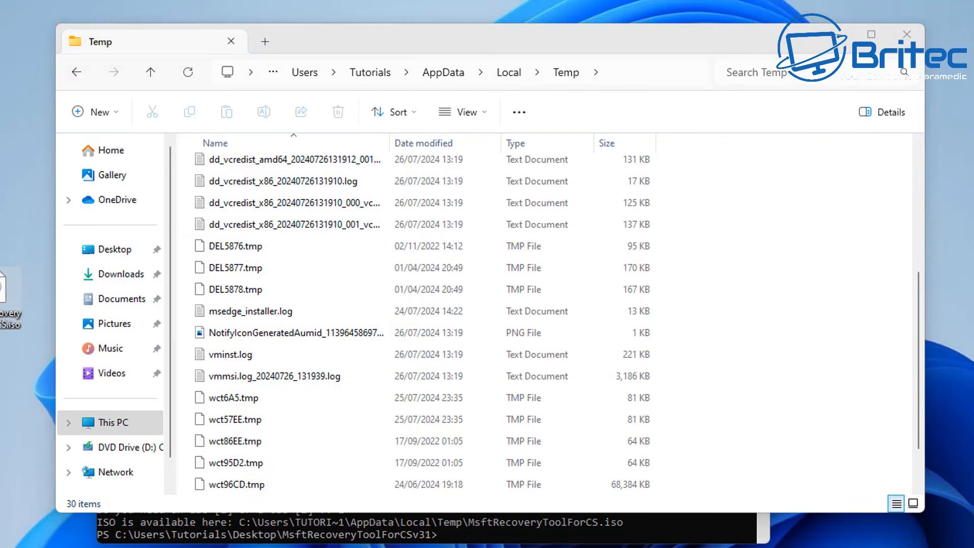
mouse_move(112, 410)
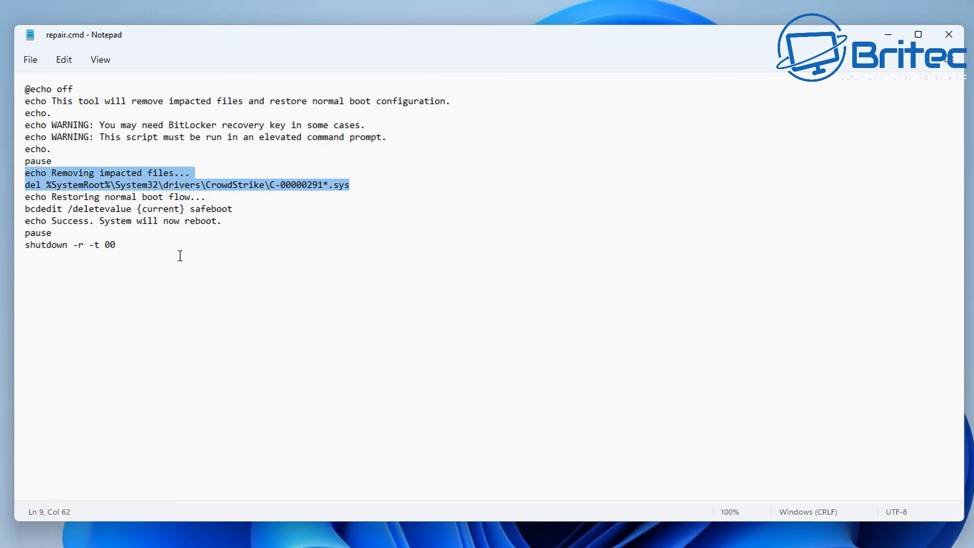
Step: Close the repair.cmd Notepad window, leaving the desktop with the recovery ISO
click(948, 35)
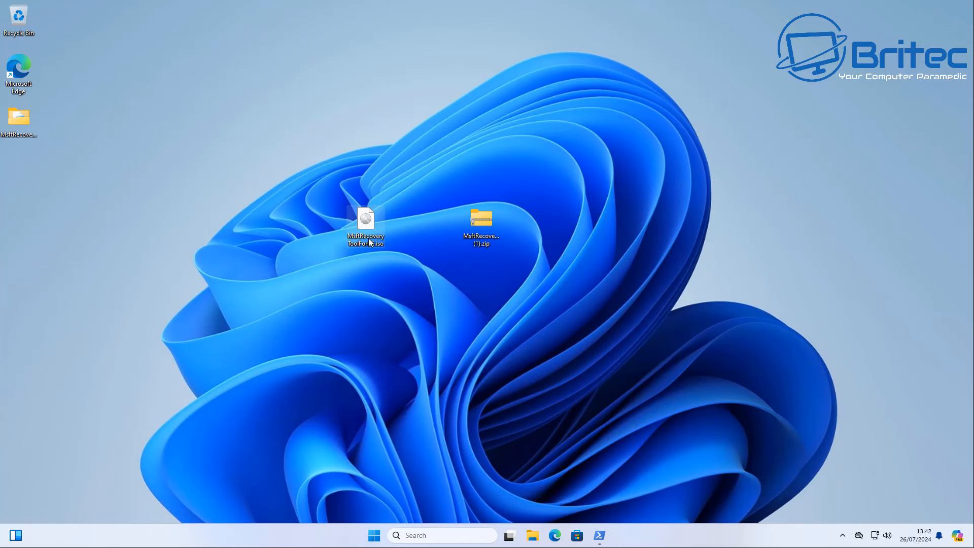
mouse_move(365, 226)
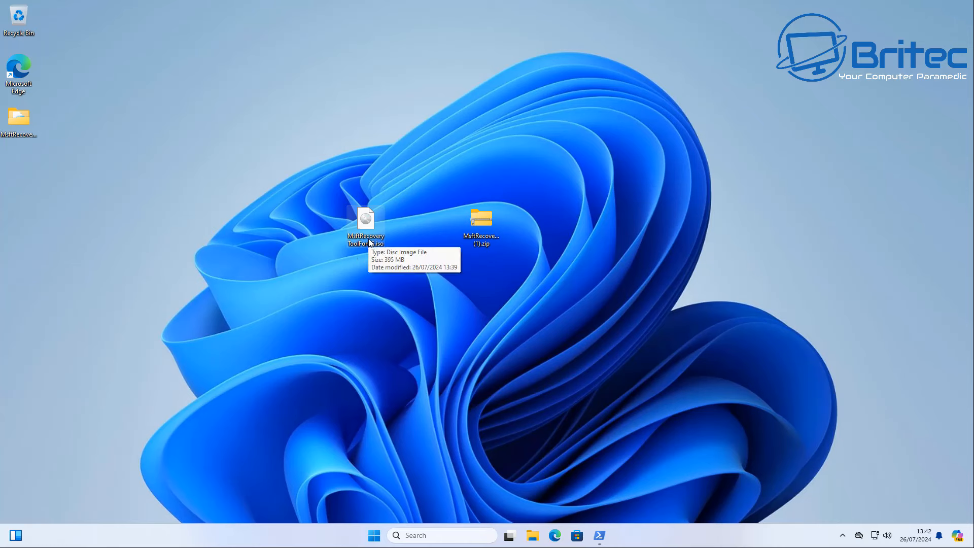
mouse_move(339, 311)
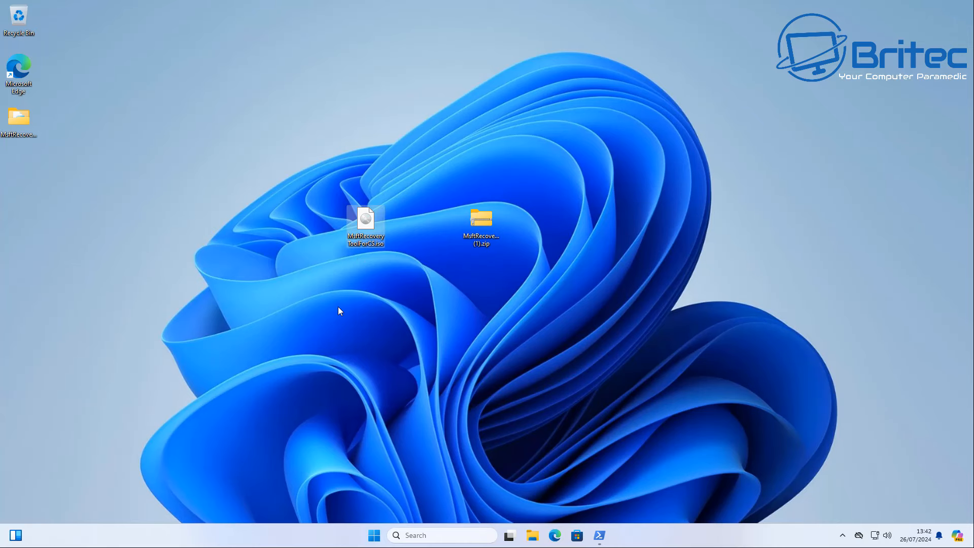